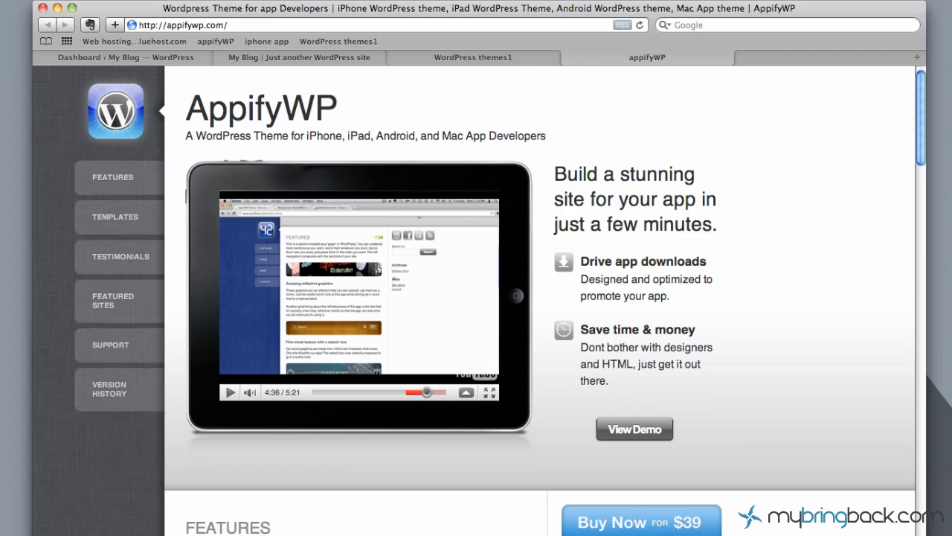
mouse_move(297, 226)
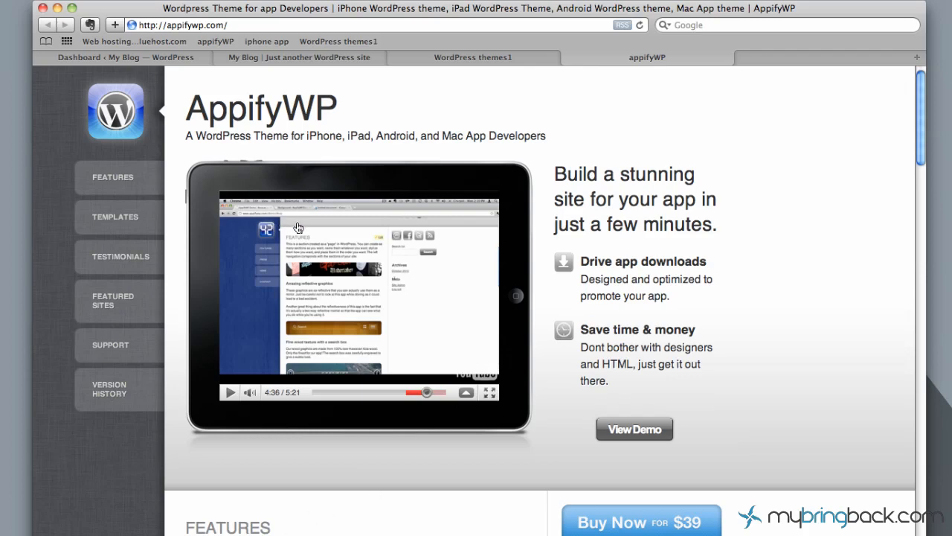
mouse_move(318, 211)
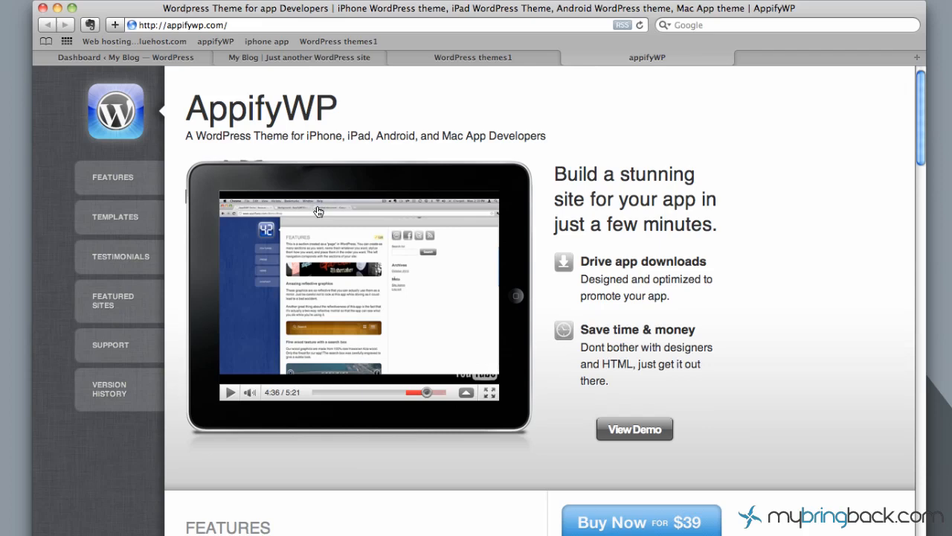
mouse_move(321, 241)
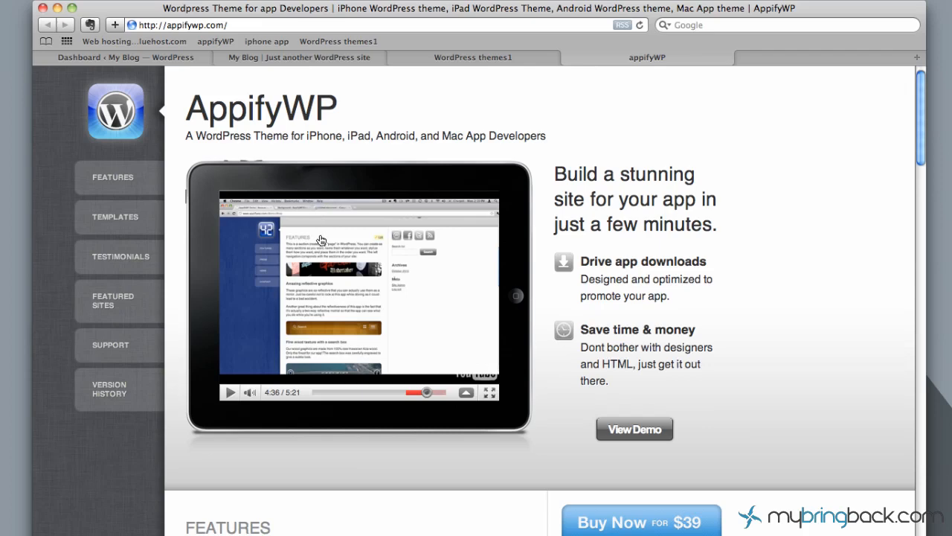
mouse_move(524, 300)
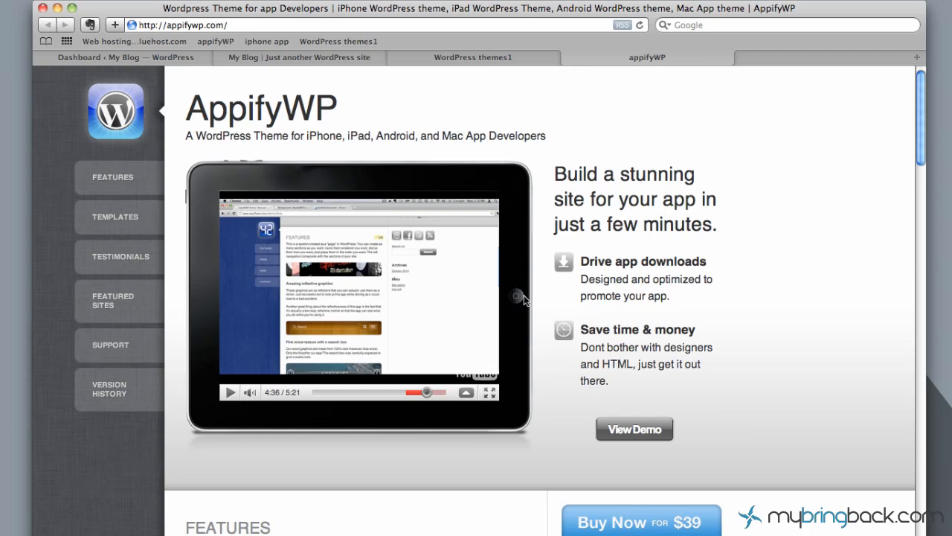
mouse_move(529, 301)
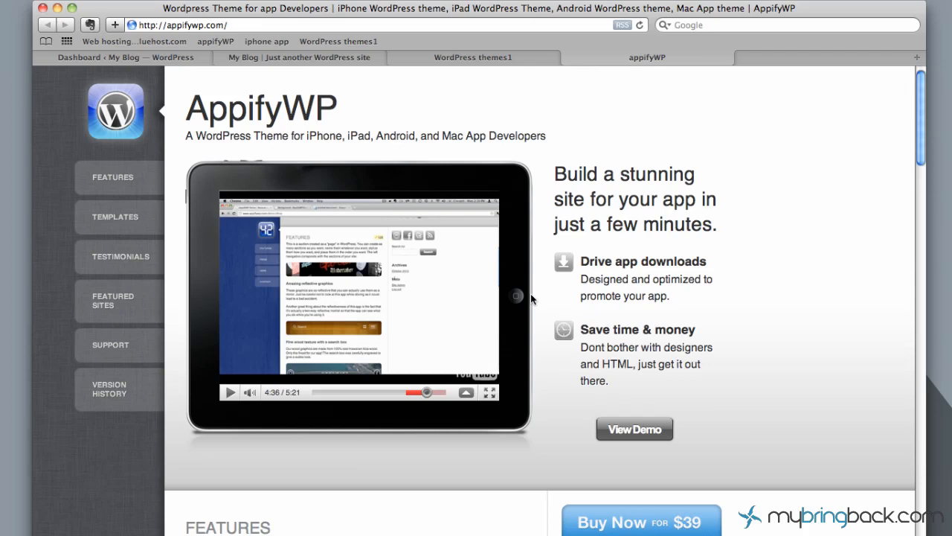
mouse_move(539, 235)
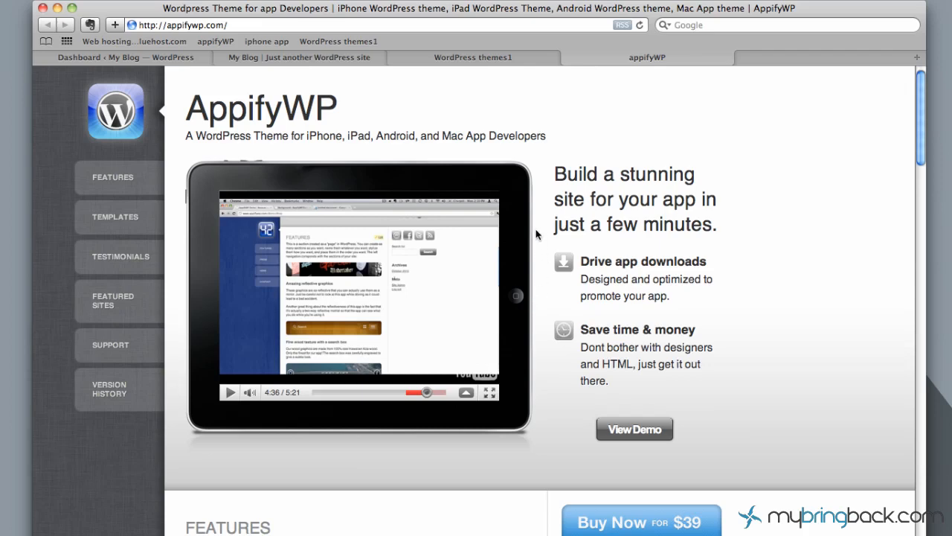
mouse_move(543, 130)
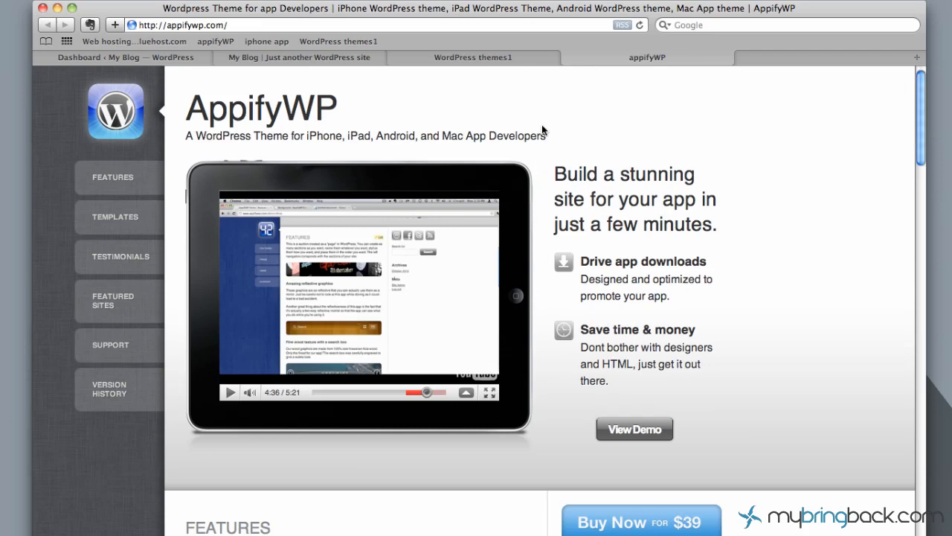
mouse_move(518, 112)
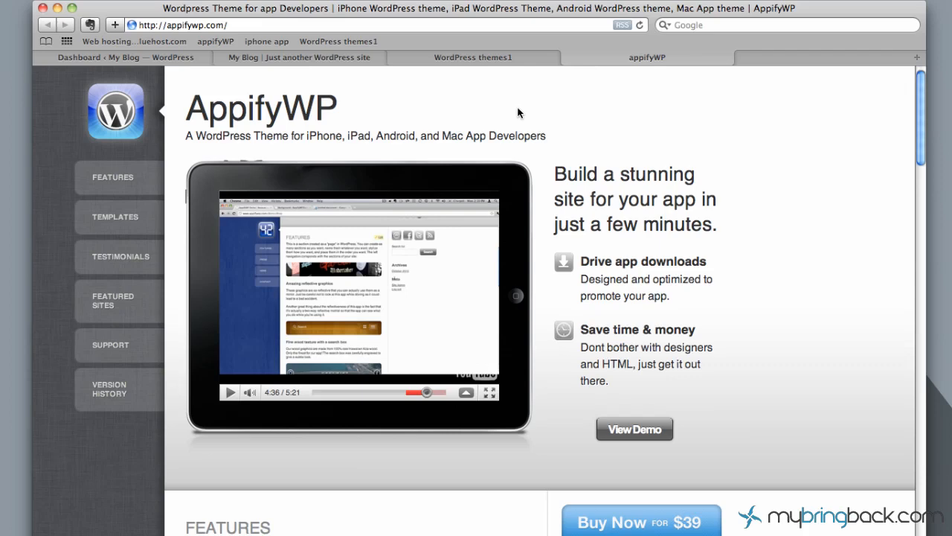
mouse_move(491, 86)
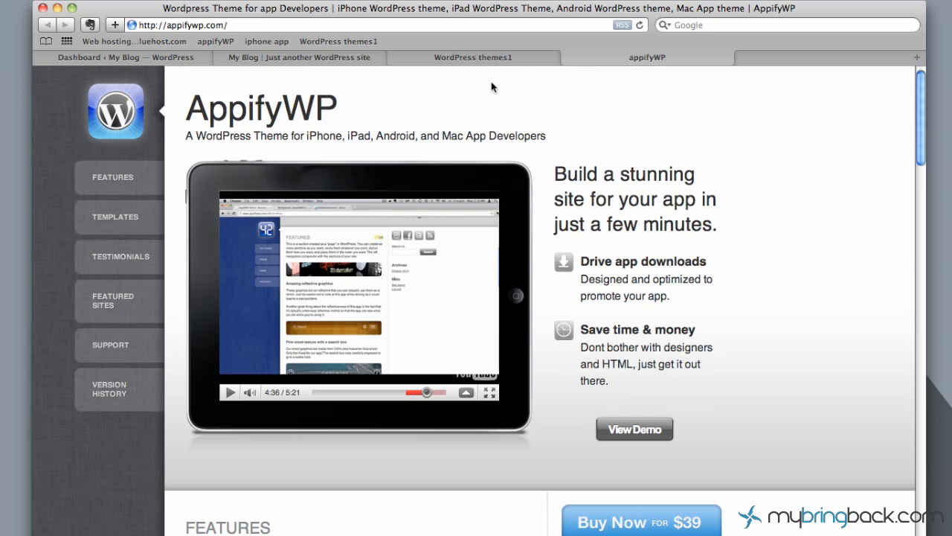
mouse_move(491, 91)
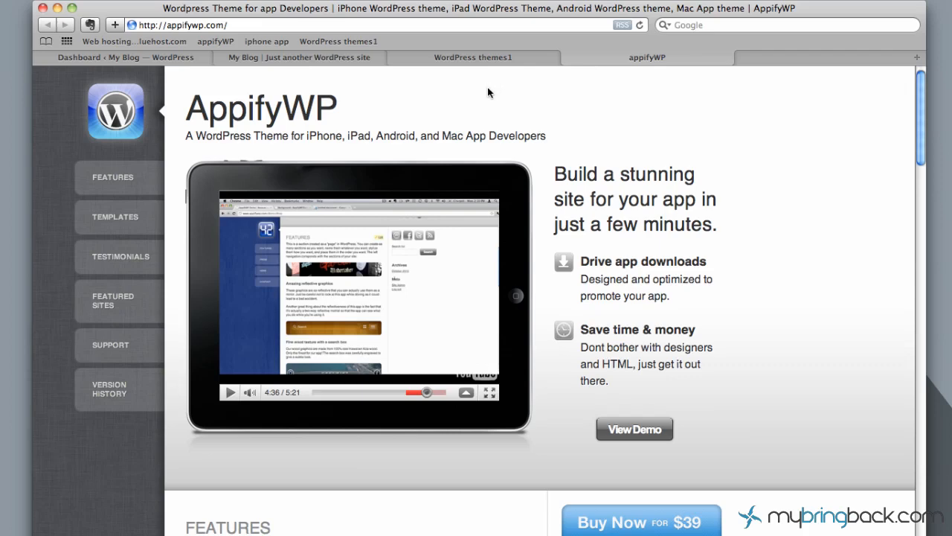
mouse_move(485, 80)
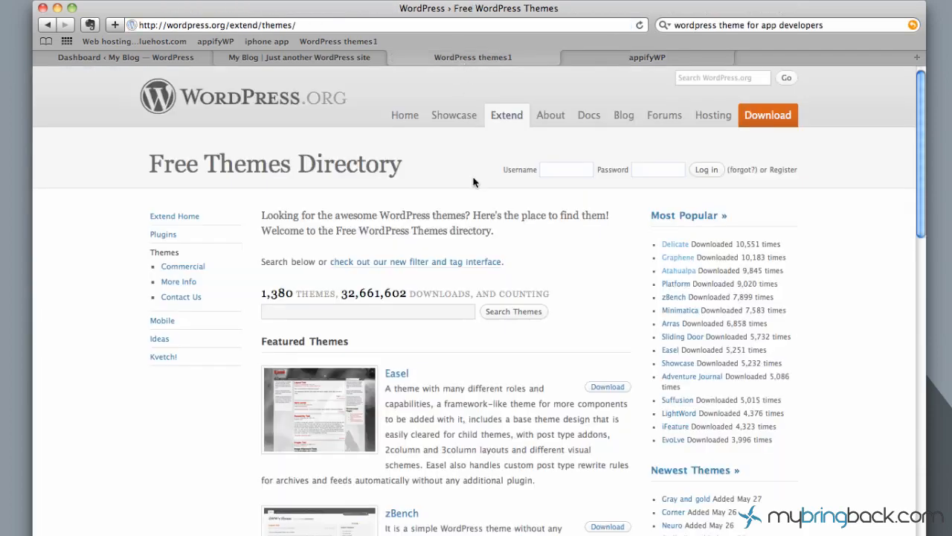
mouse_move(506, 122)
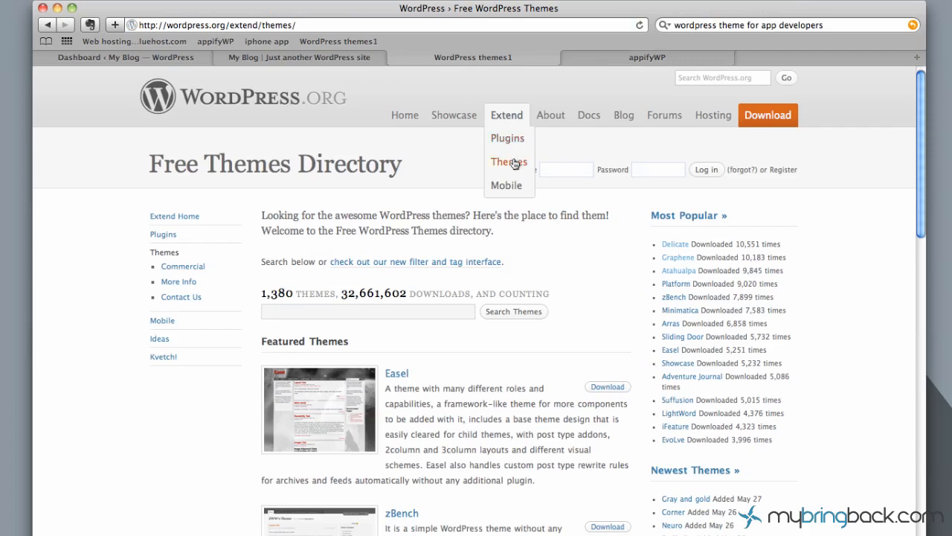
mouse_move(232, 348)
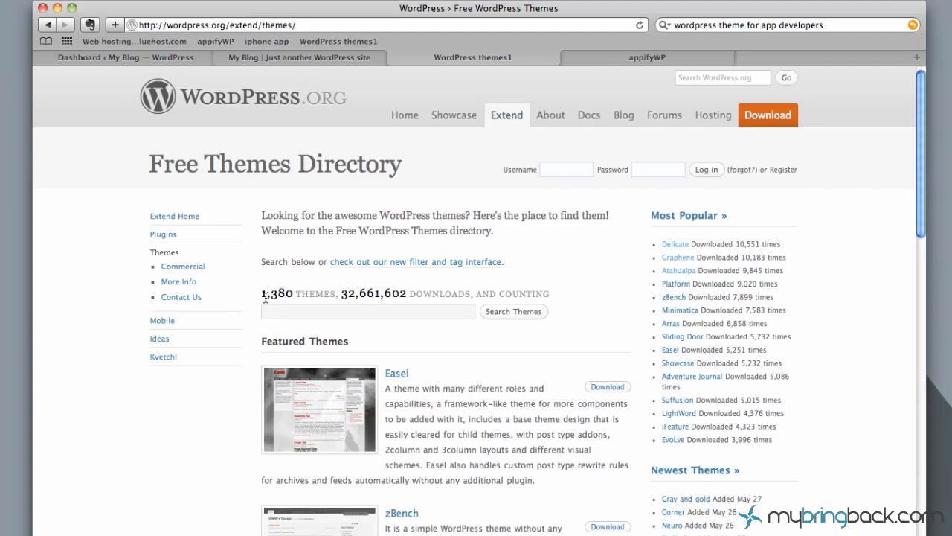
mouse_move(365, 335)
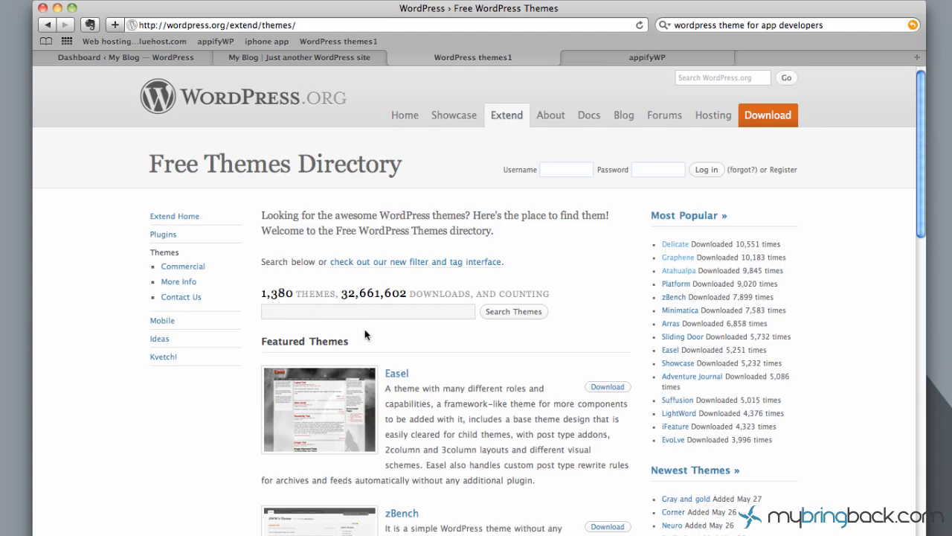
mouse_move(637, 396)
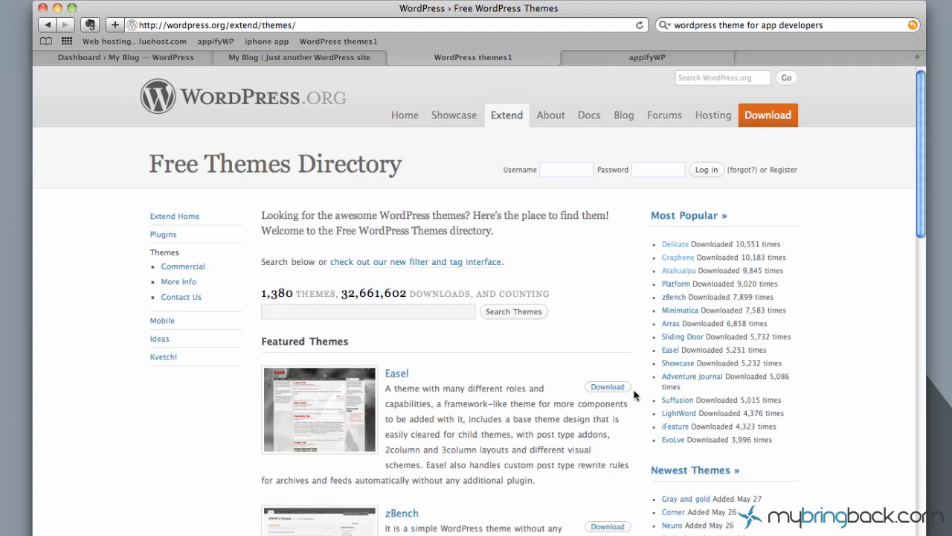
Step: Scroll through the Free Themes Directory to review Most Popular themes like Graphene
scroll(down, 3)
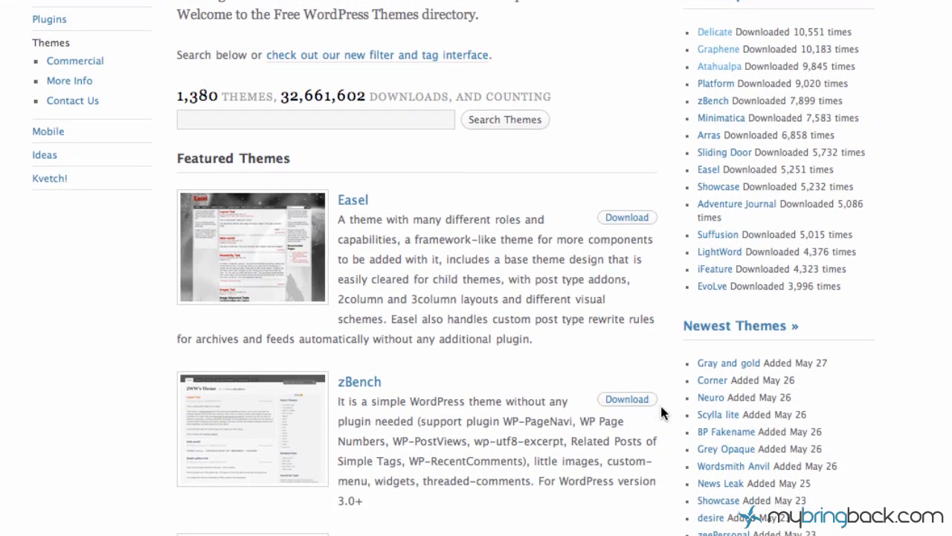
scroll(up, 3)
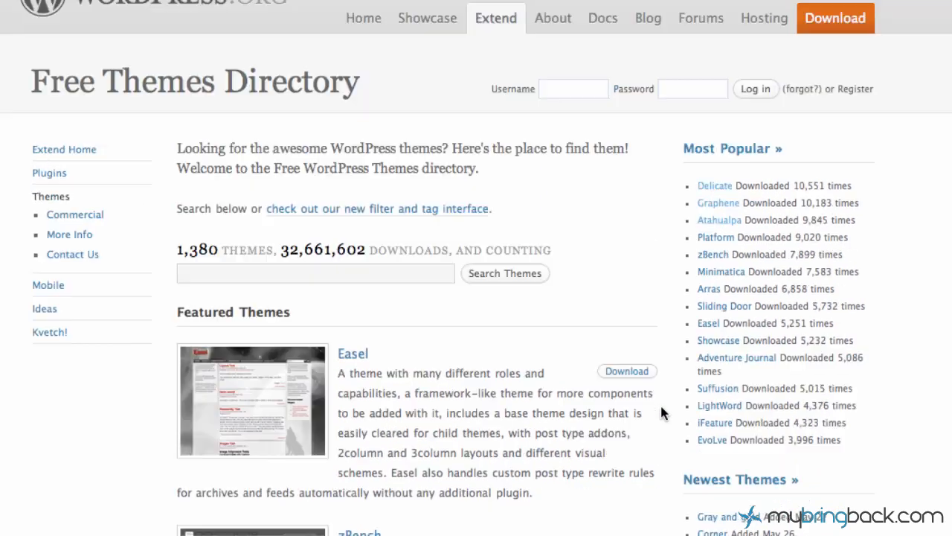
scroll(up, 3)
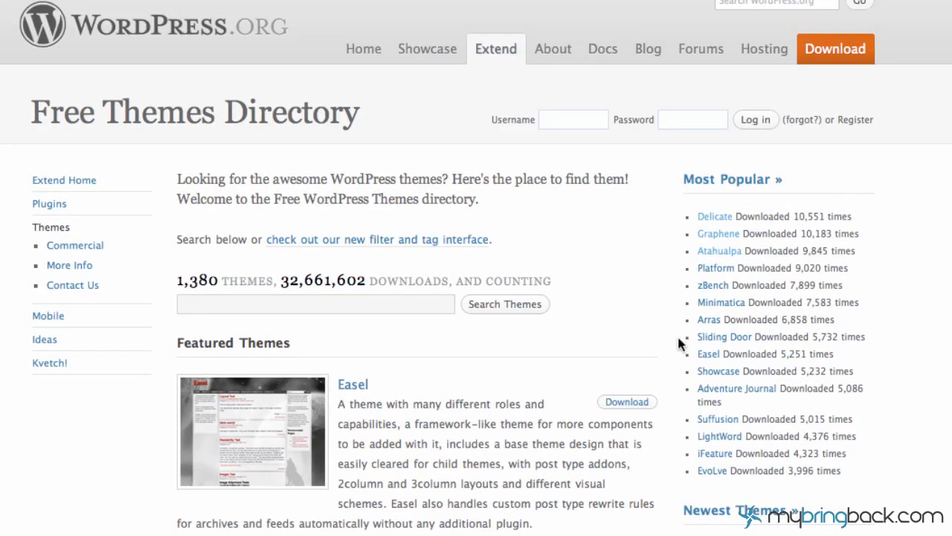
mouse_move(698, 211)
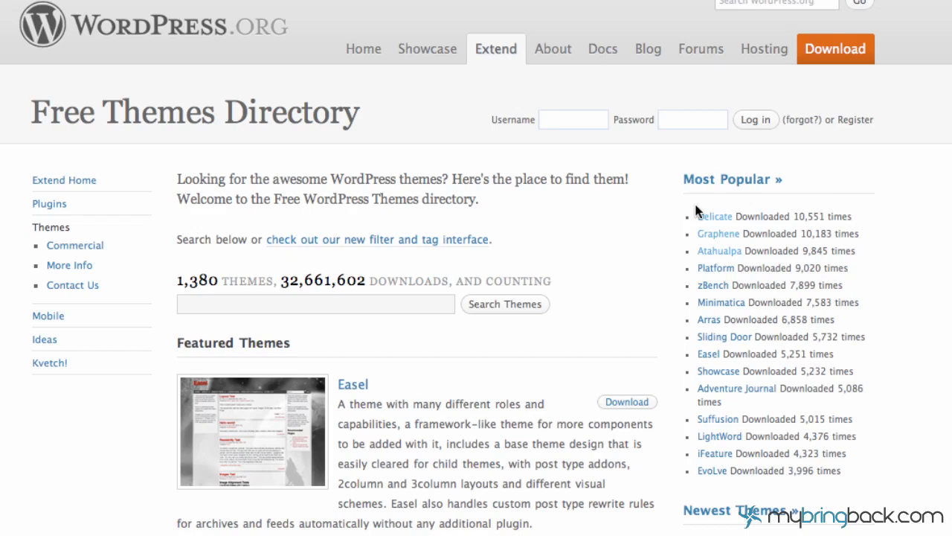
mouse_move(706, 250)
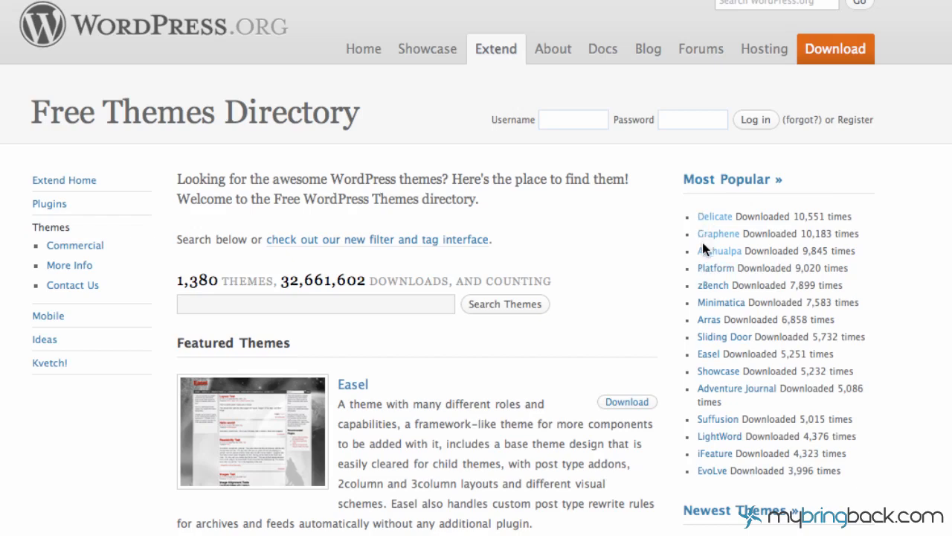
mouse_move(718, 236)
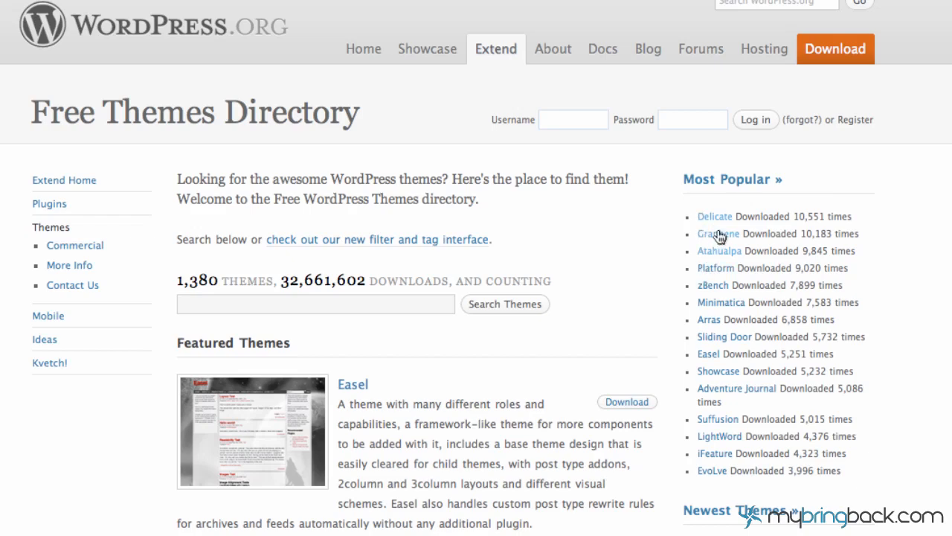
mouse_move(717, 234)
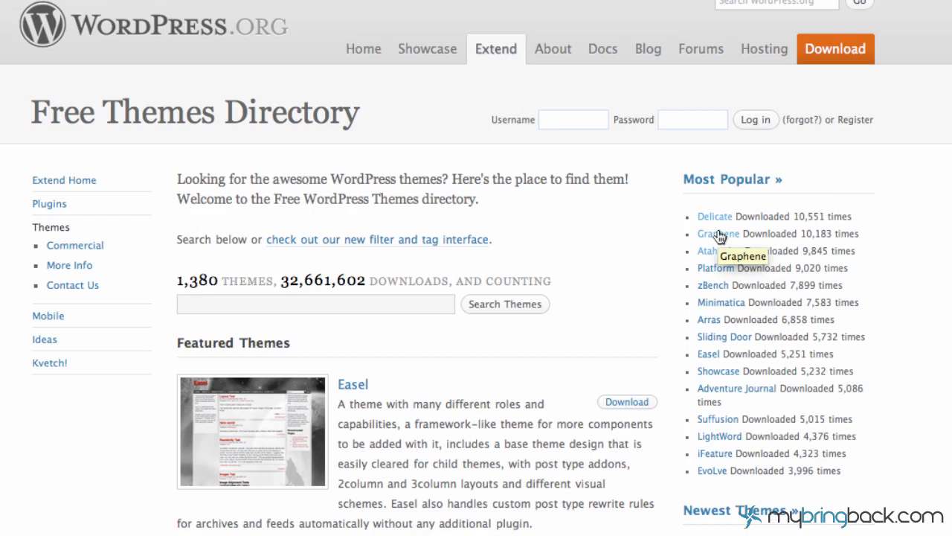
mouse_move(372, 192)
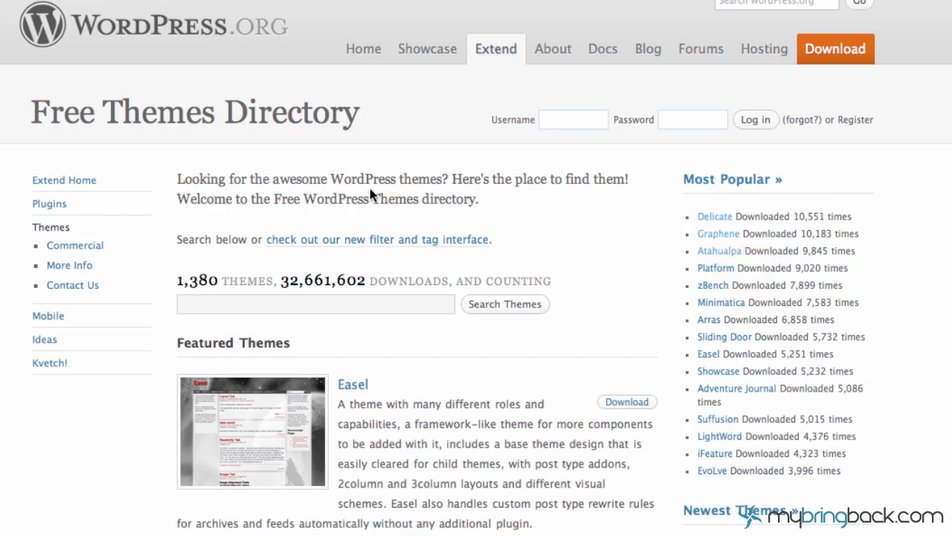
mouse_move(311, 162)
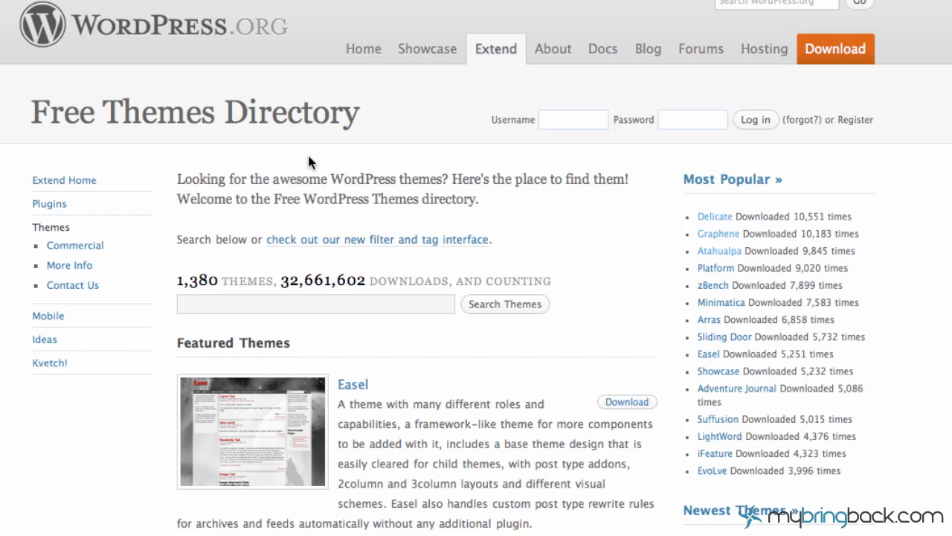
mouse_move(302, 154)
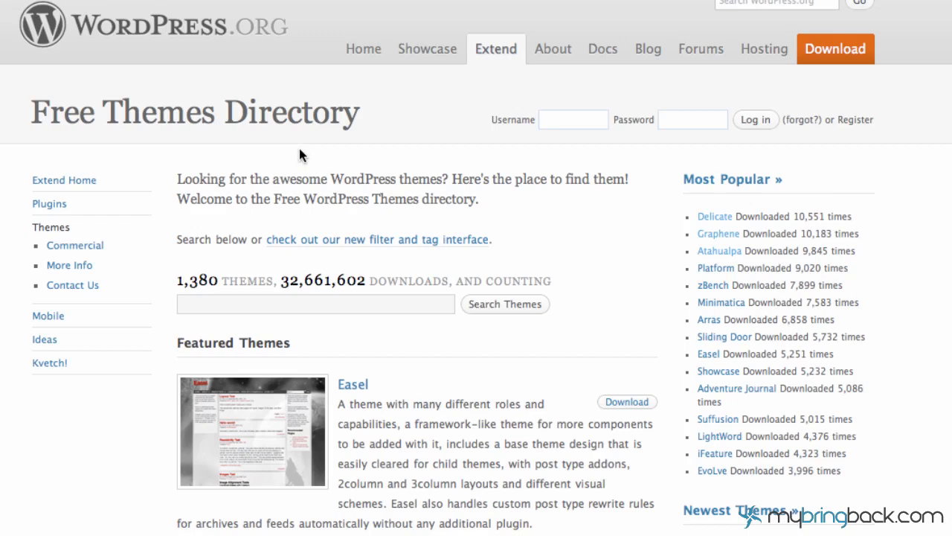
mouse_move(246, 44)
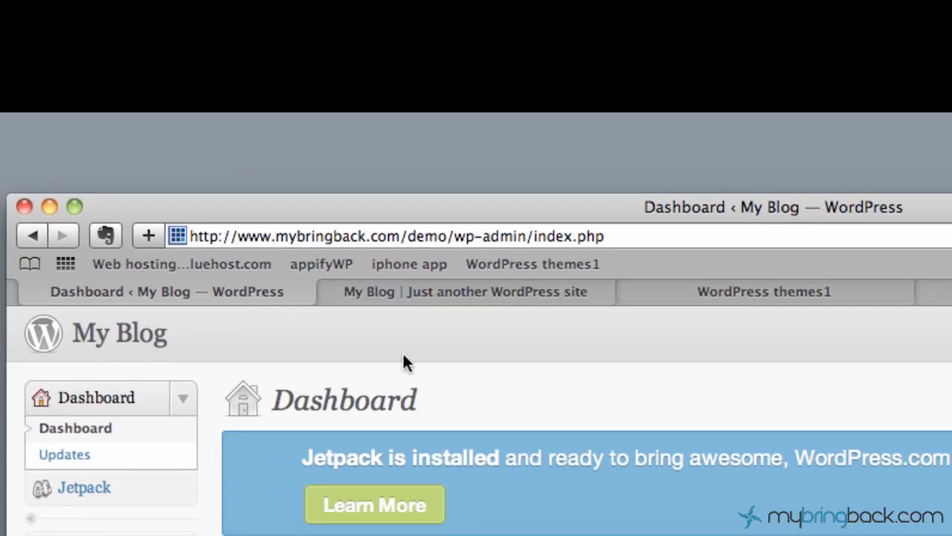
mouse_move(265, 235)
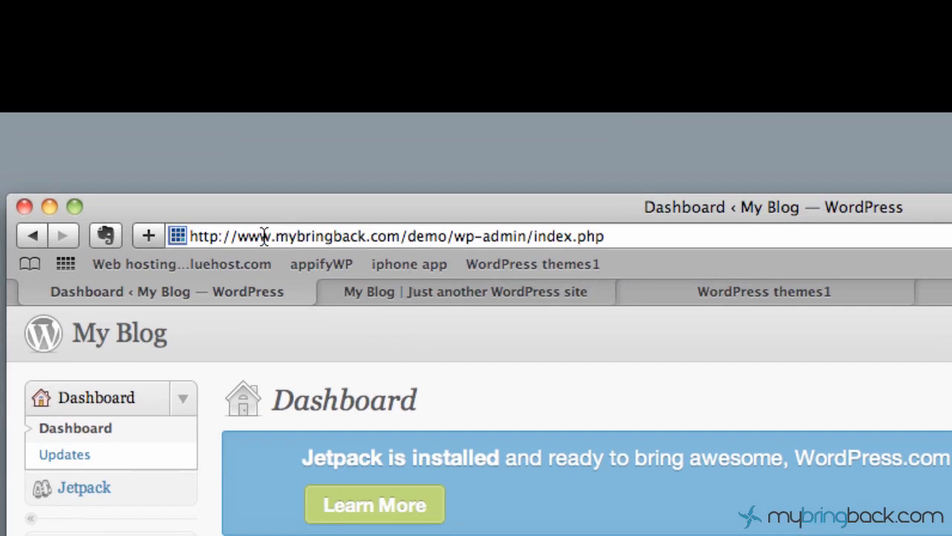
mouse_move(420, 235)
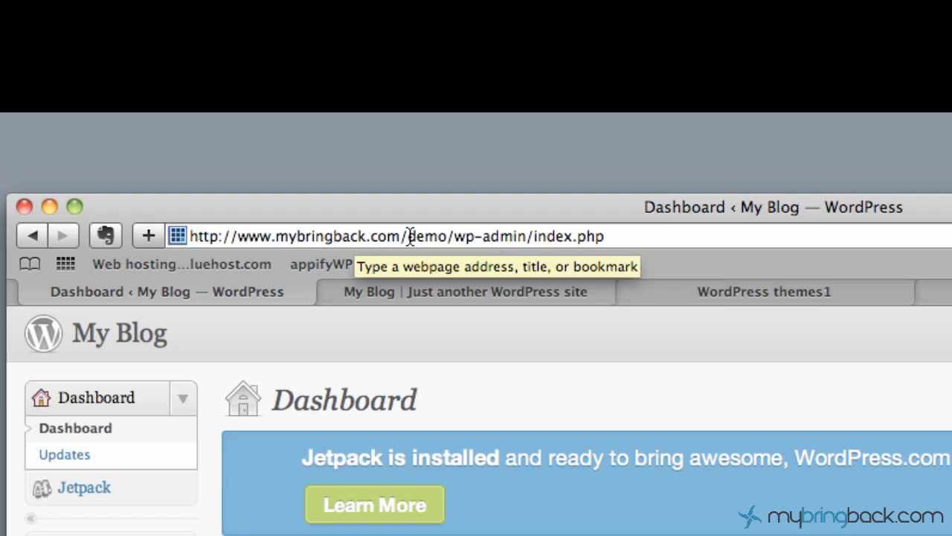
mouse_move(529, 235)
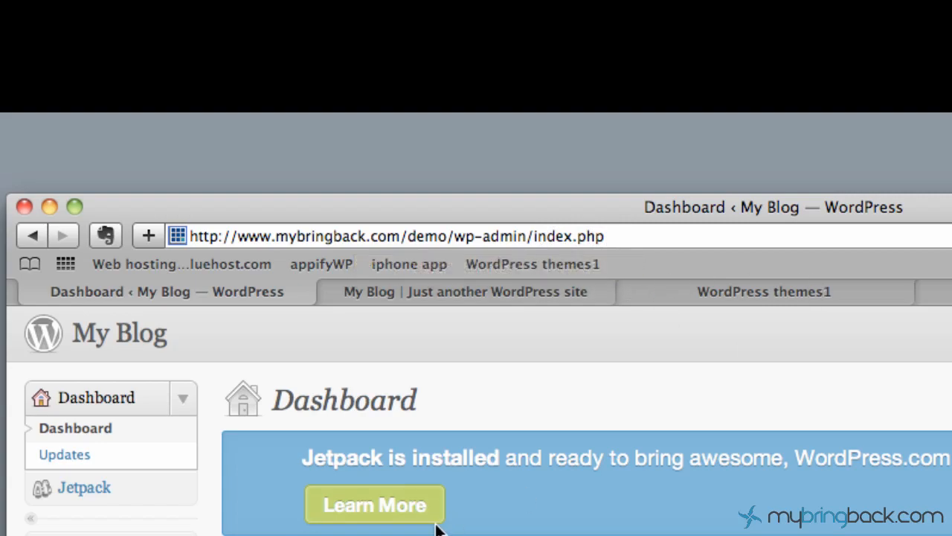
Step: Scroll down the My Blog dashboard panels
scroll(down, 3)
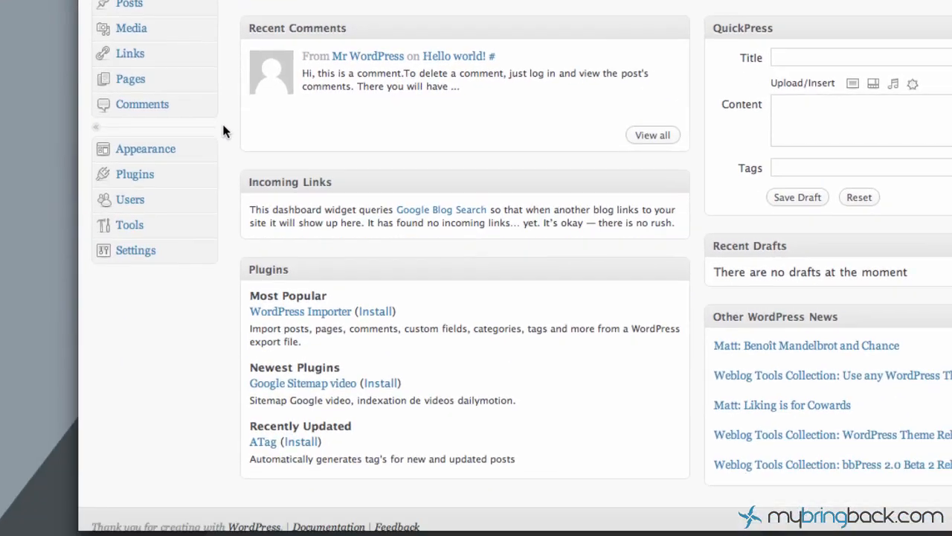
Step: Go to Appearance > Themes to manage the current Twenty Ten 1.2 theme
click(146, 149)
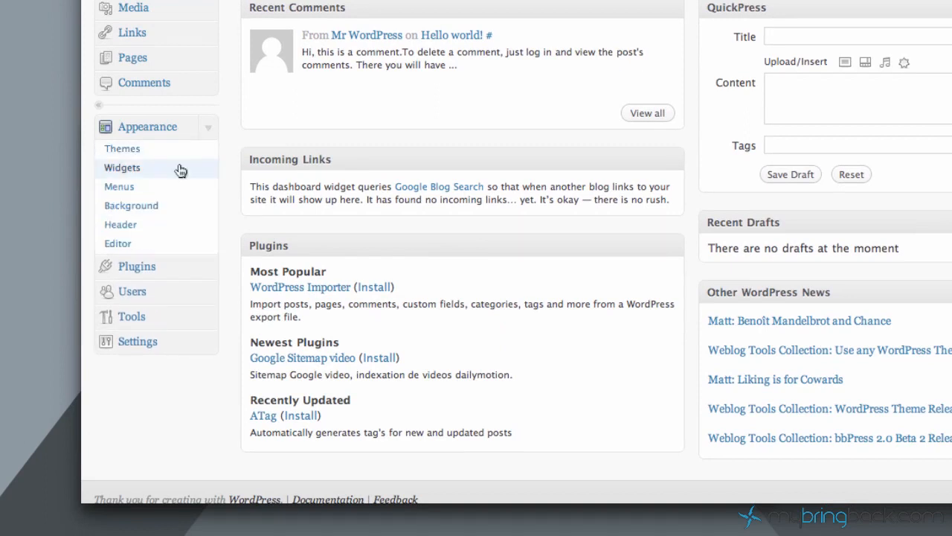
mouse_move(146, 211)
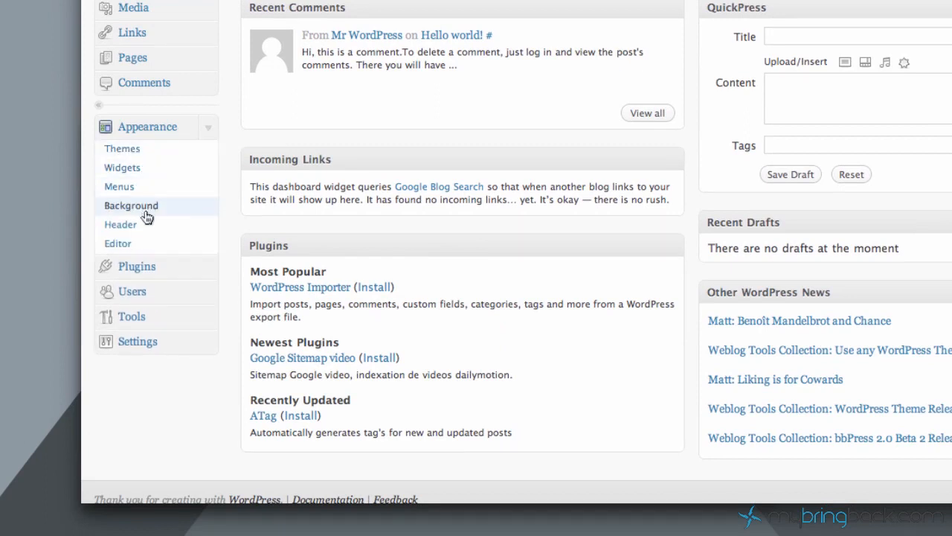
mouse_move(120, 223)
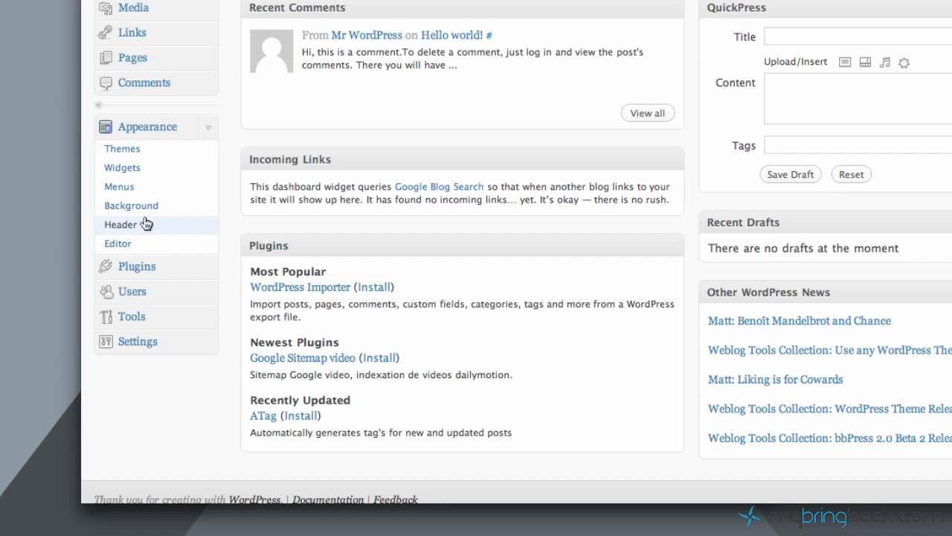
mouse_move(167, 205)
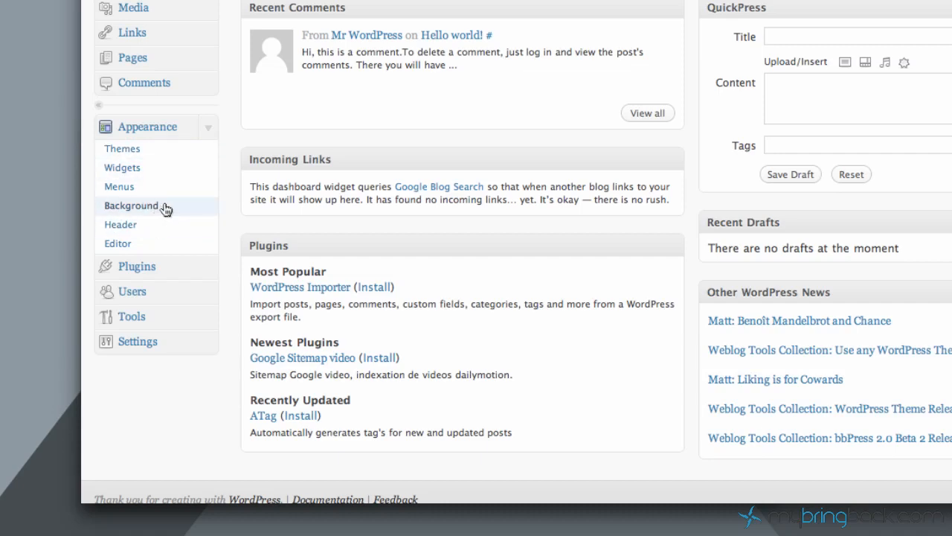
mouse_move(121, 224)
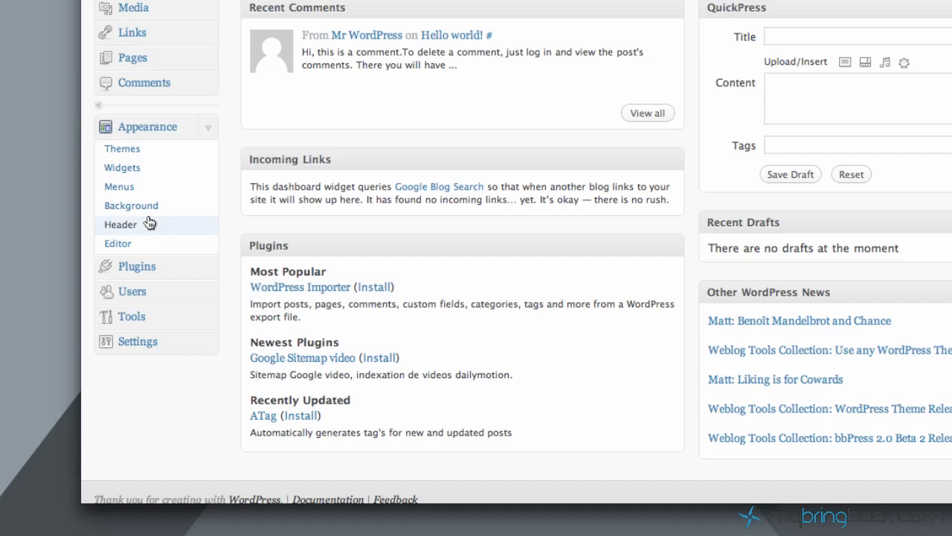
mouse_move(122, 148)
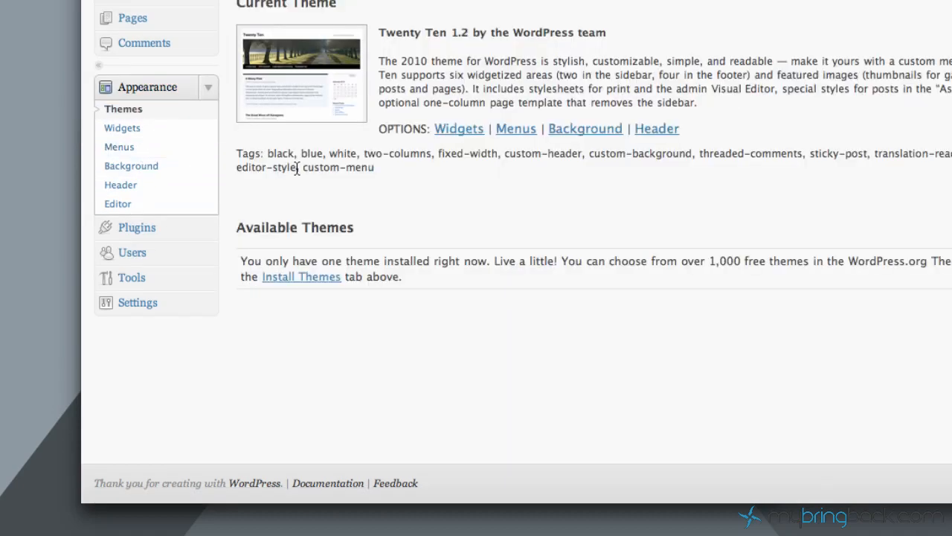
scroll(up, 3)
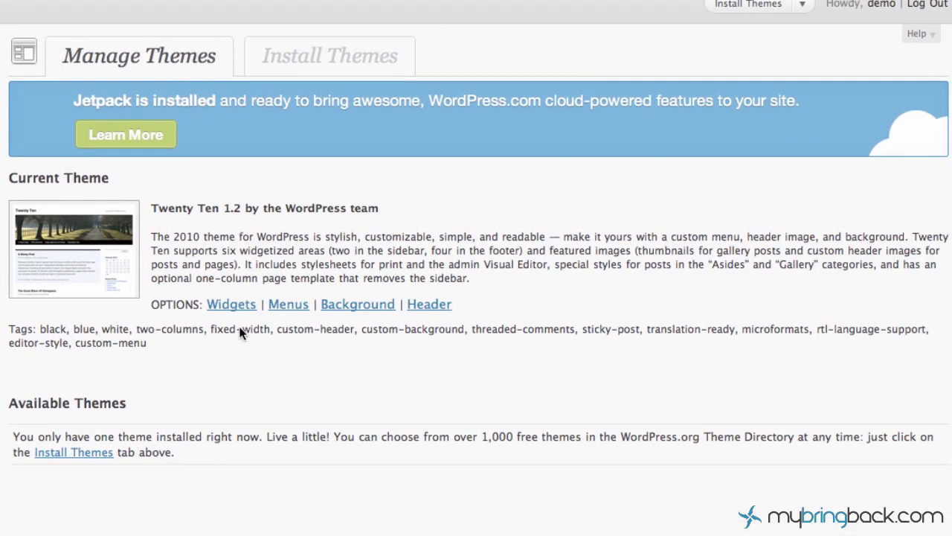
mouse_move(357, 304)
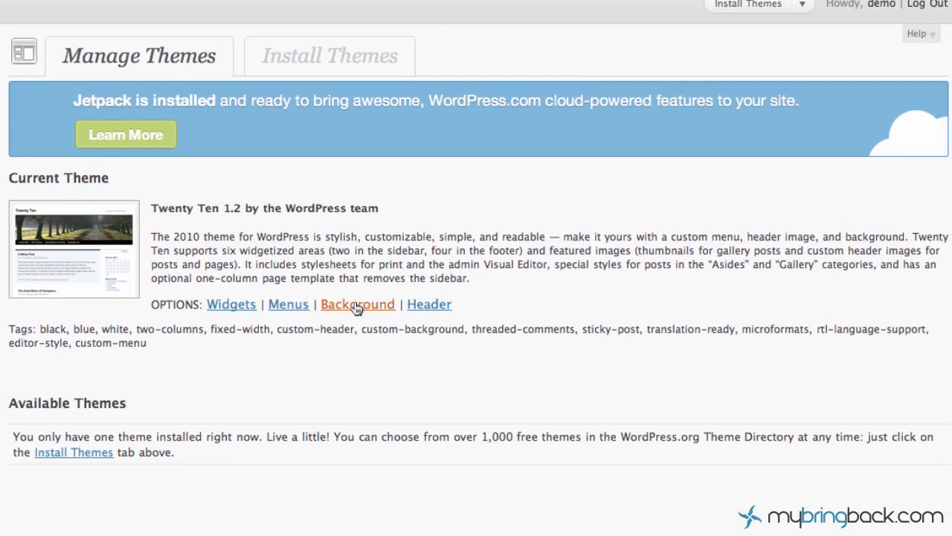
mouse_move(253, 211)
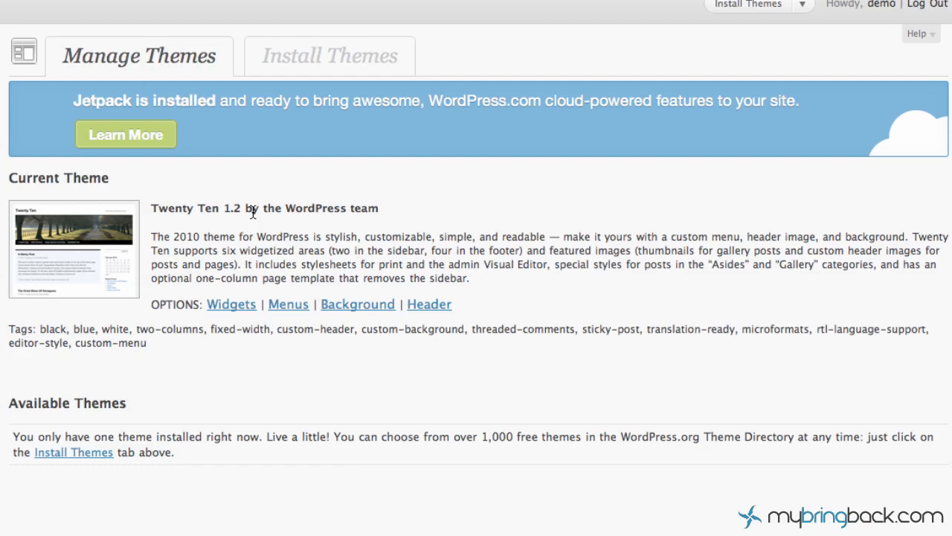
mouse_move(142, 372)
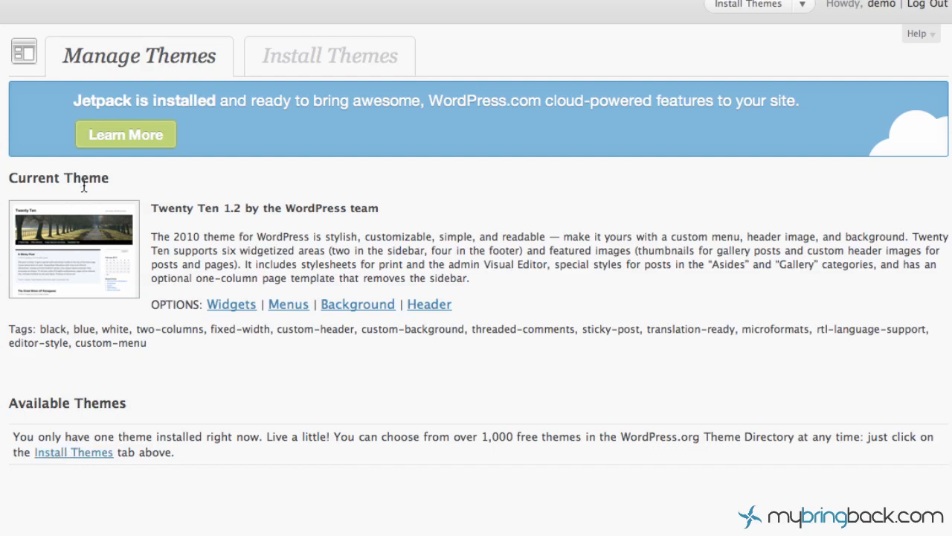
mouse_move(330, 57)
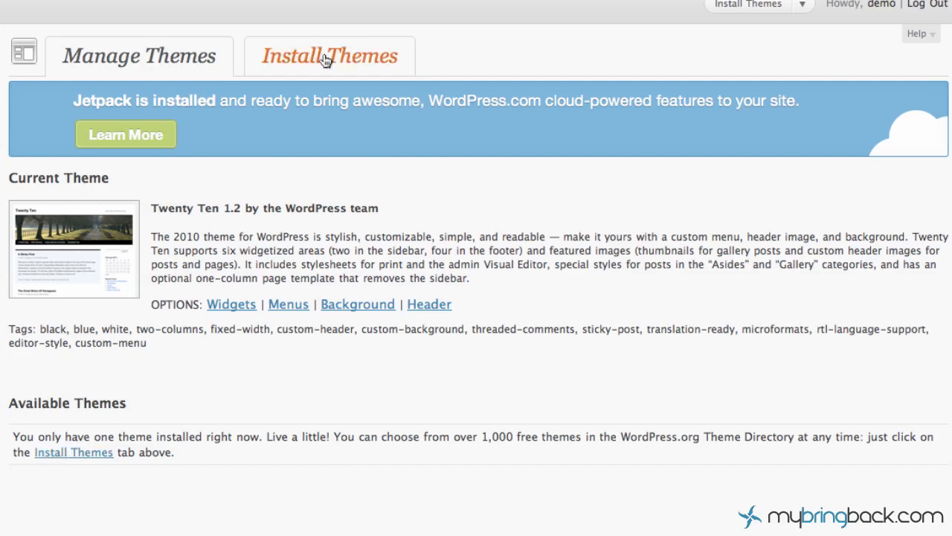
Step: Reach the Install Themes upload form for installing a theme from a .zip file
click(324, 57)
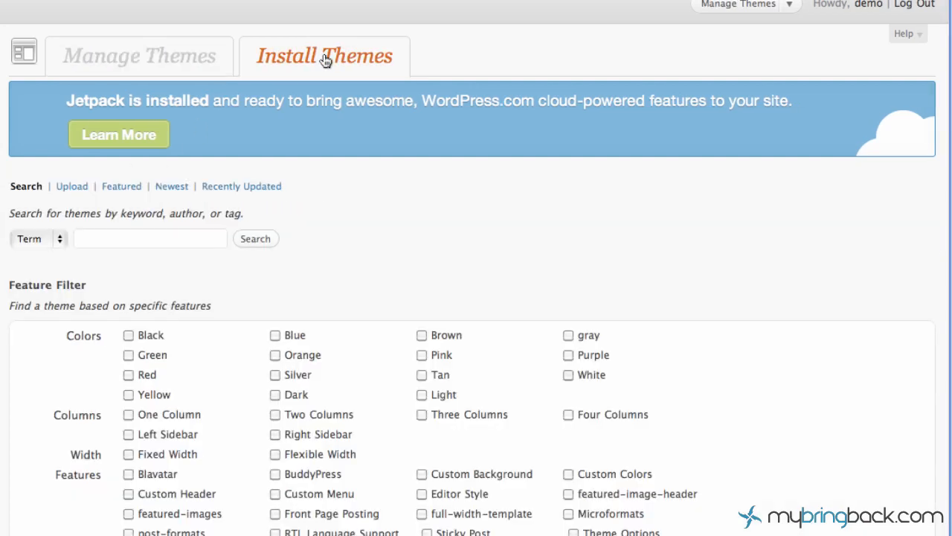
mouse_move(315, 232)
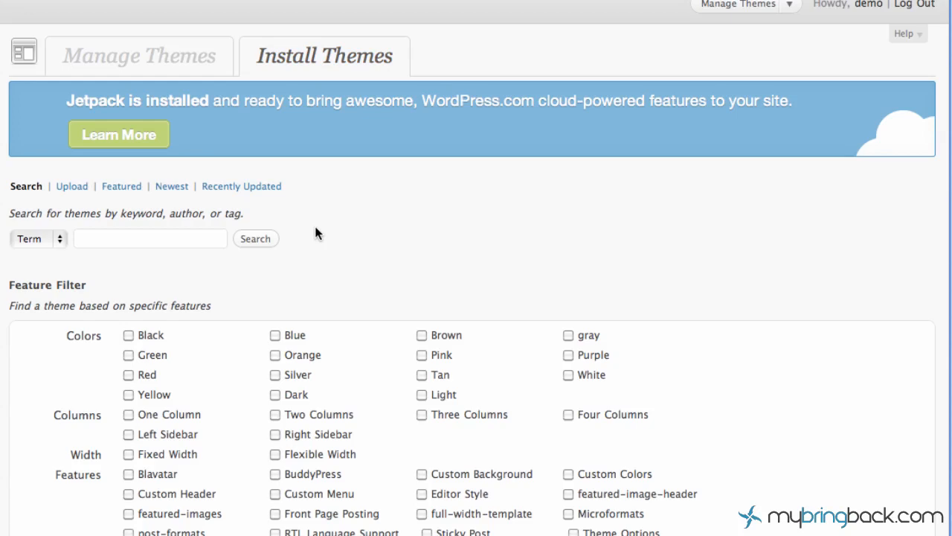
mouse_move(71, 186)
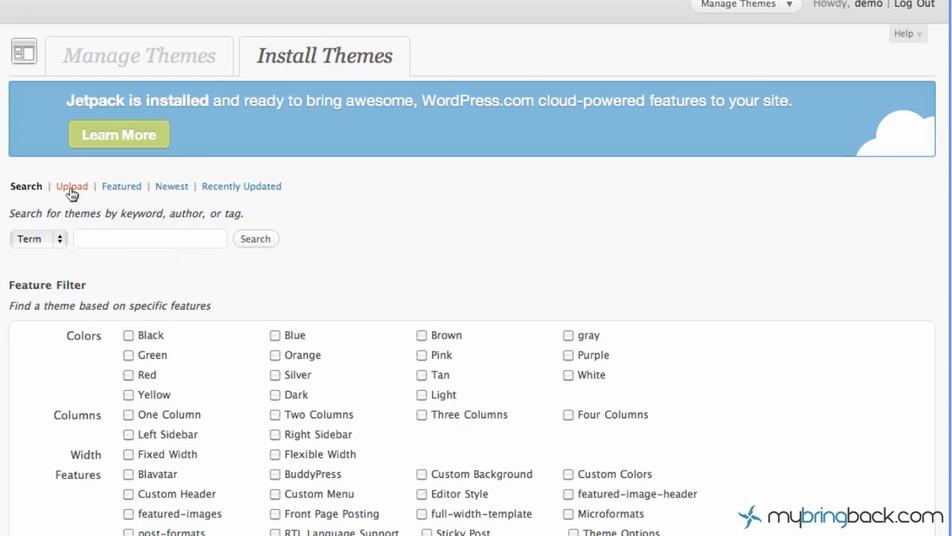
mouse_move(226, 360)
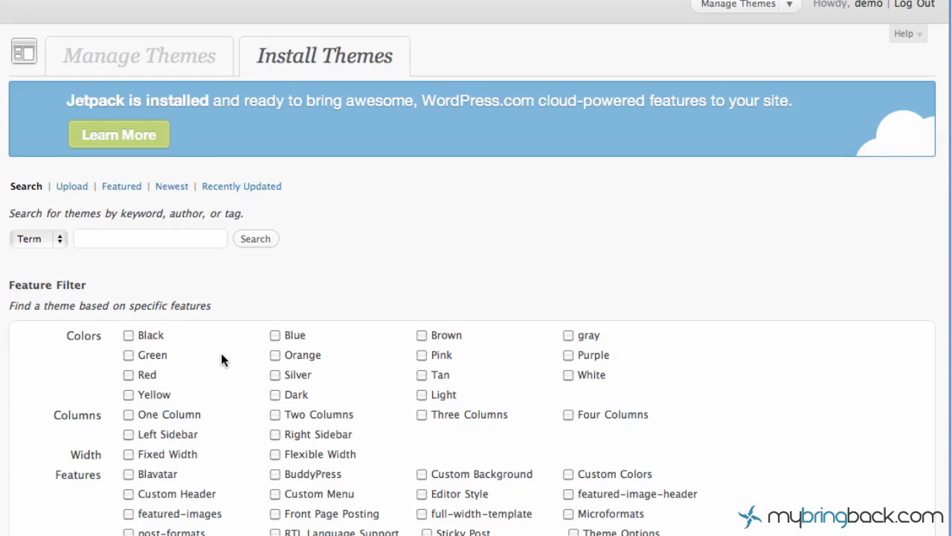
mouse_move(178, 354)
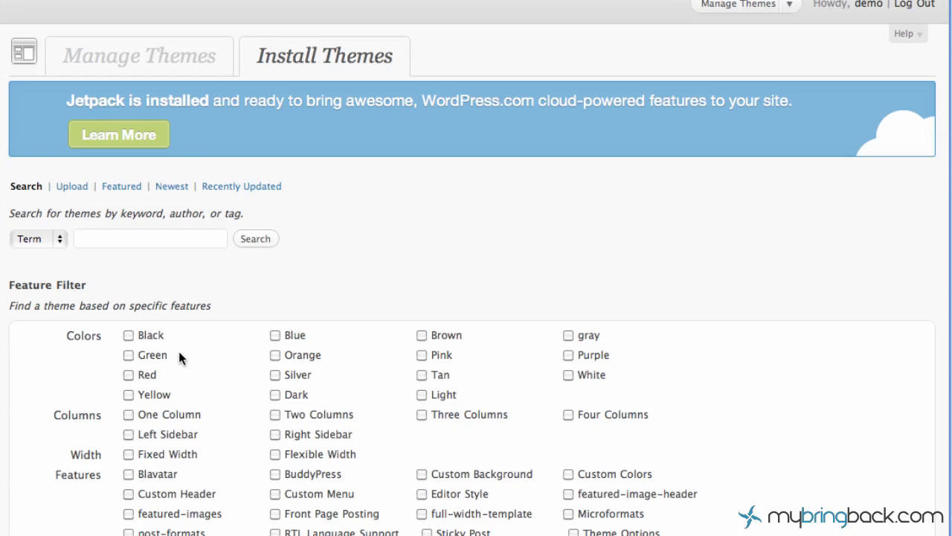
mouse_move(137, 378)
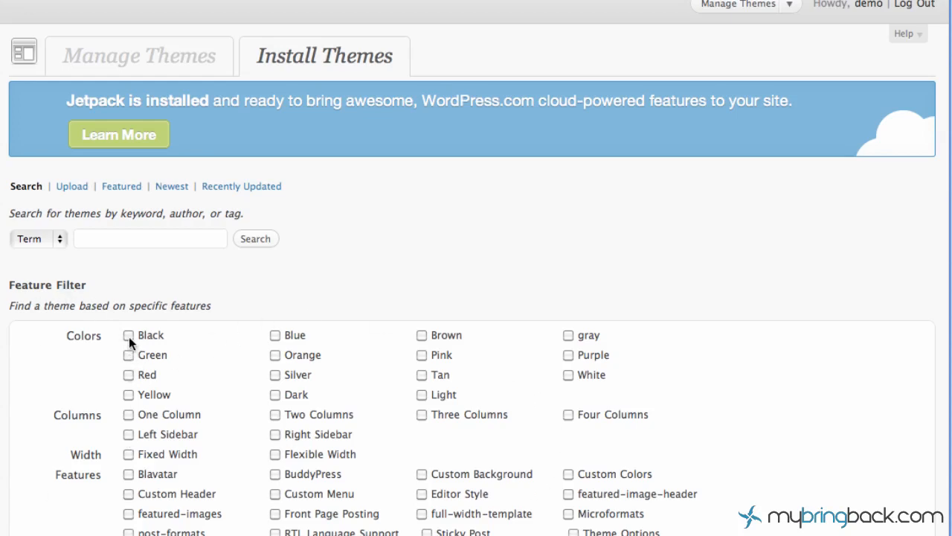
mouse_move(280, 423)
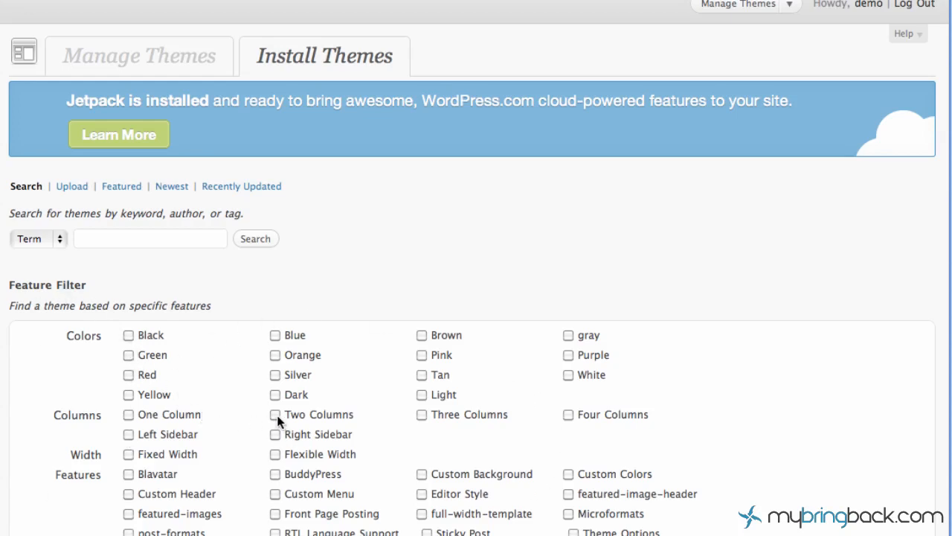
mouse_move(277, 423)
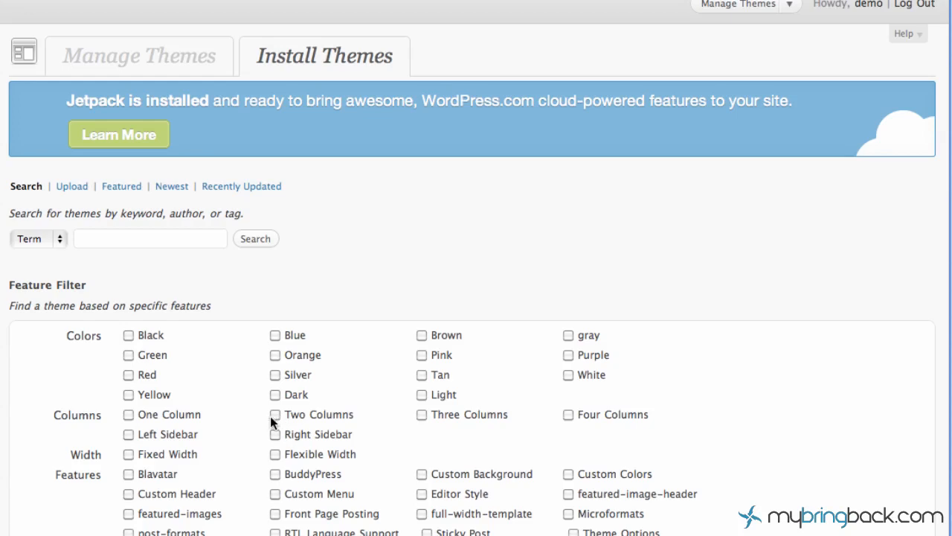
mouse_move(171, 186)
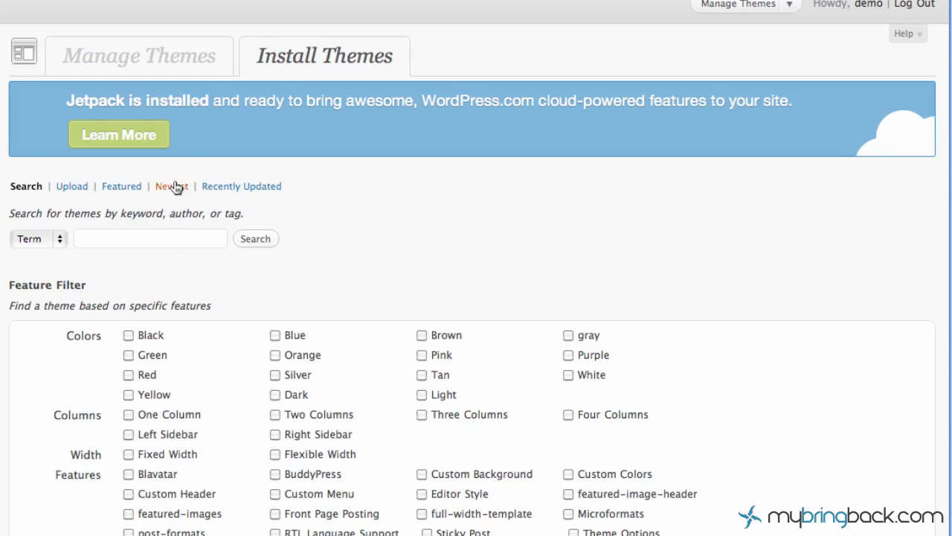
mouse_move(120, 186)
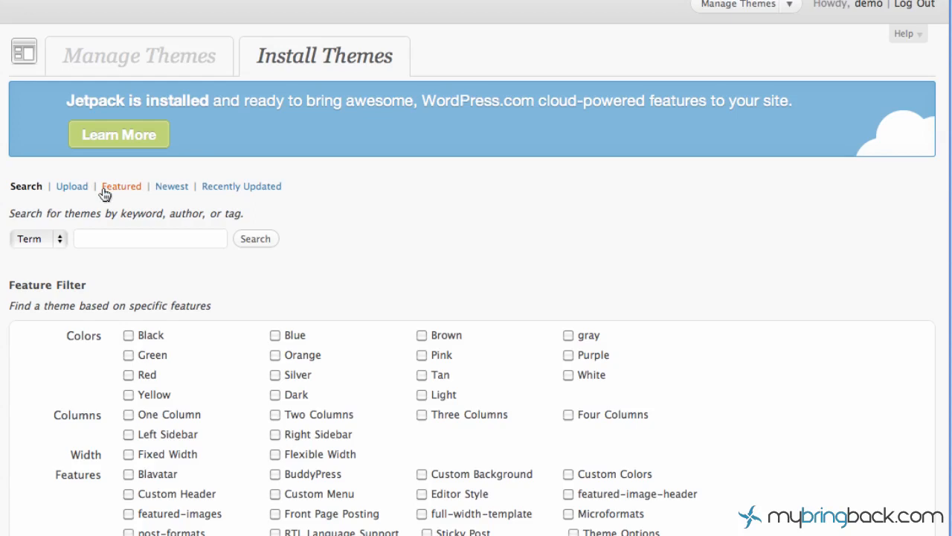
mouse_move(71, 186)
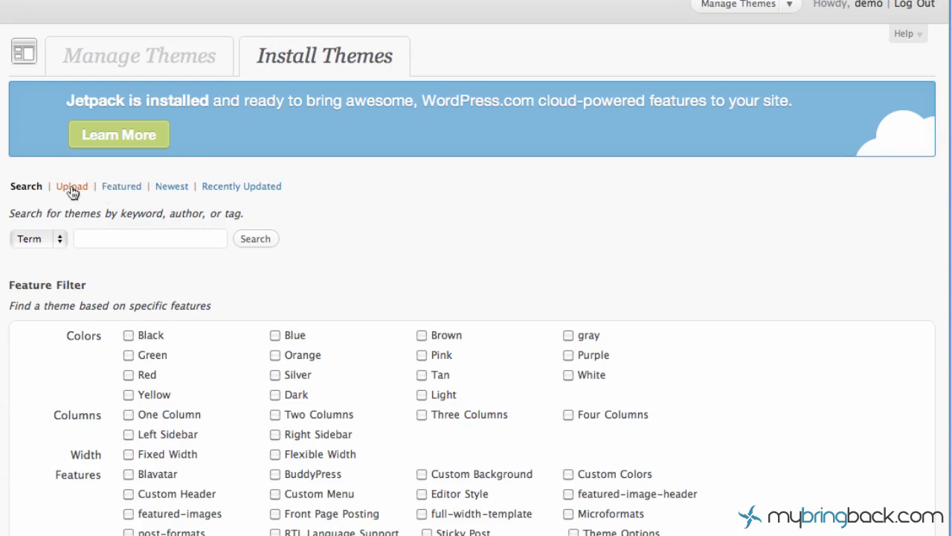
click(71, 186)
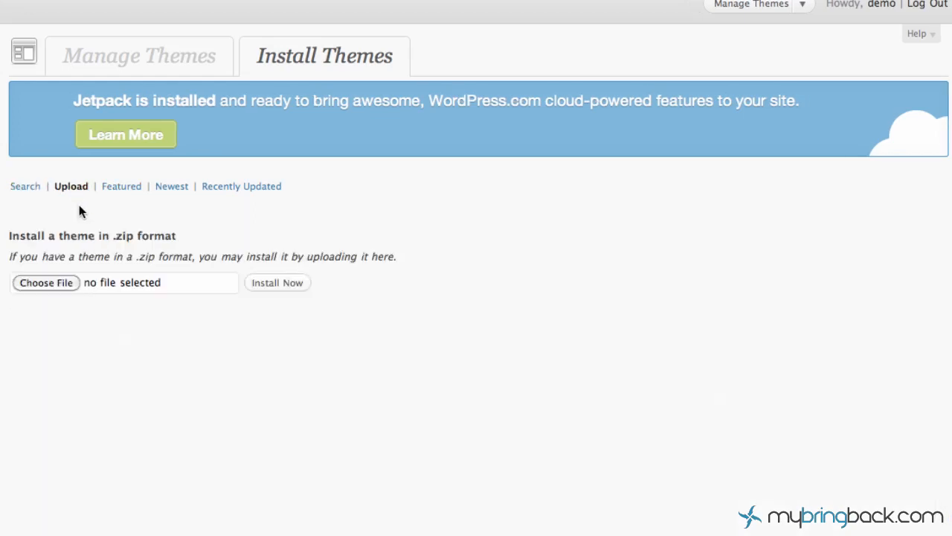
mouse_move(63, 274)
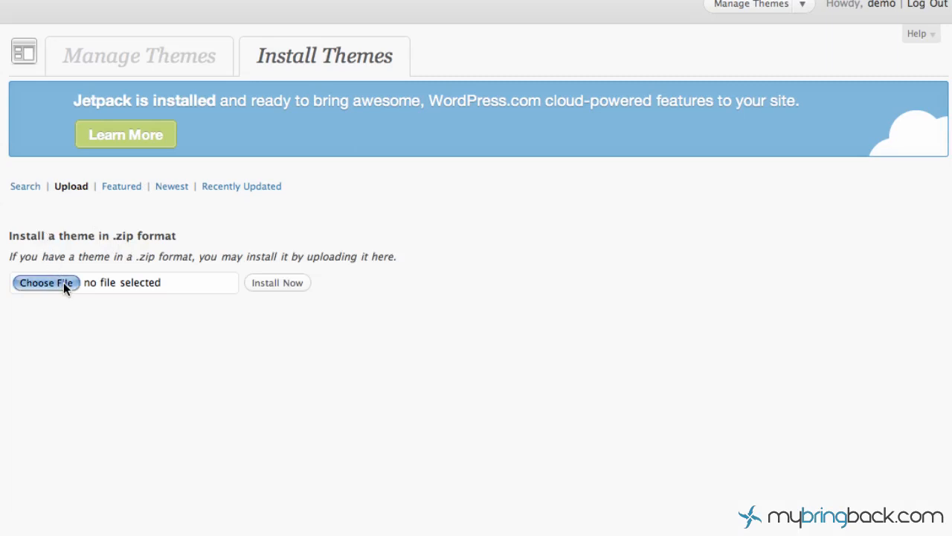
Step: Select graphene.zip as the theme file and run Install Now
click(45, 283)
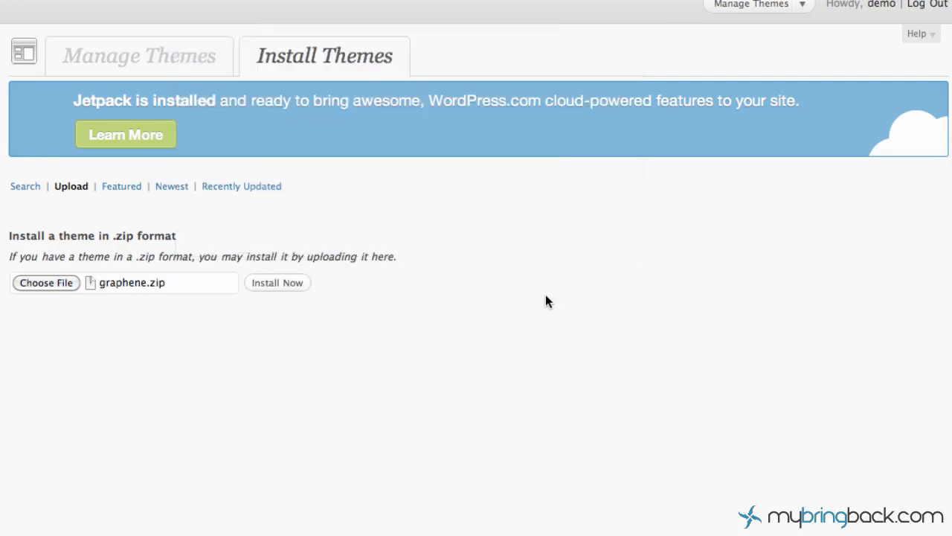
mouse_move(152, 290)
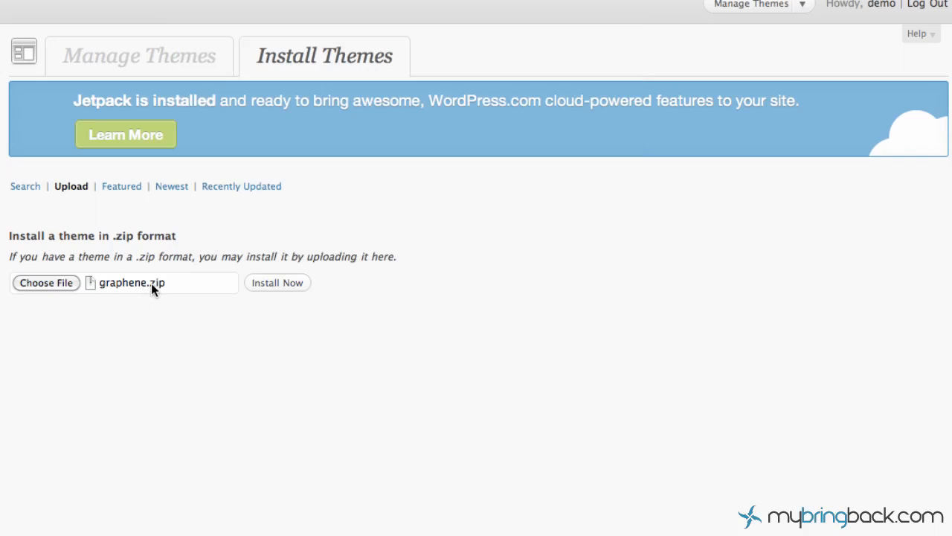
mouse_move(179, 287)
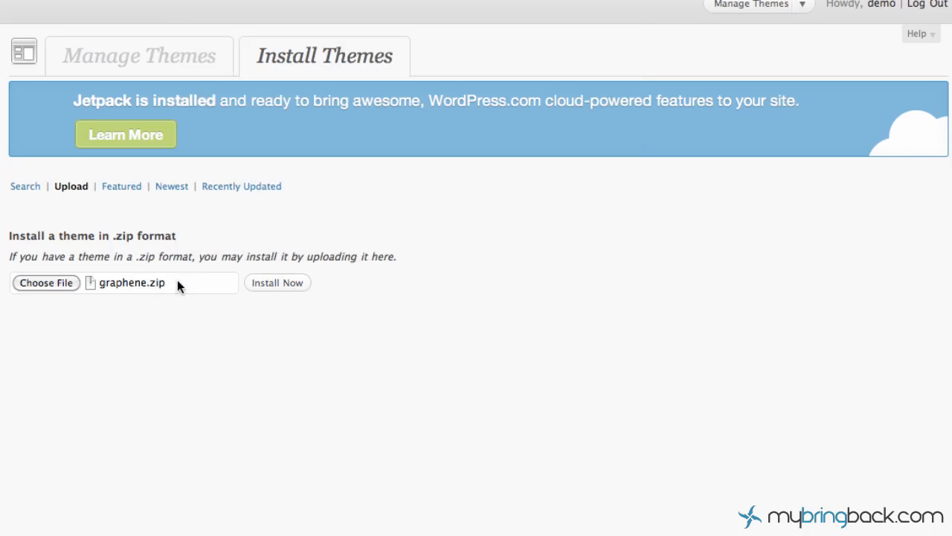
mouse_move(190, 313)
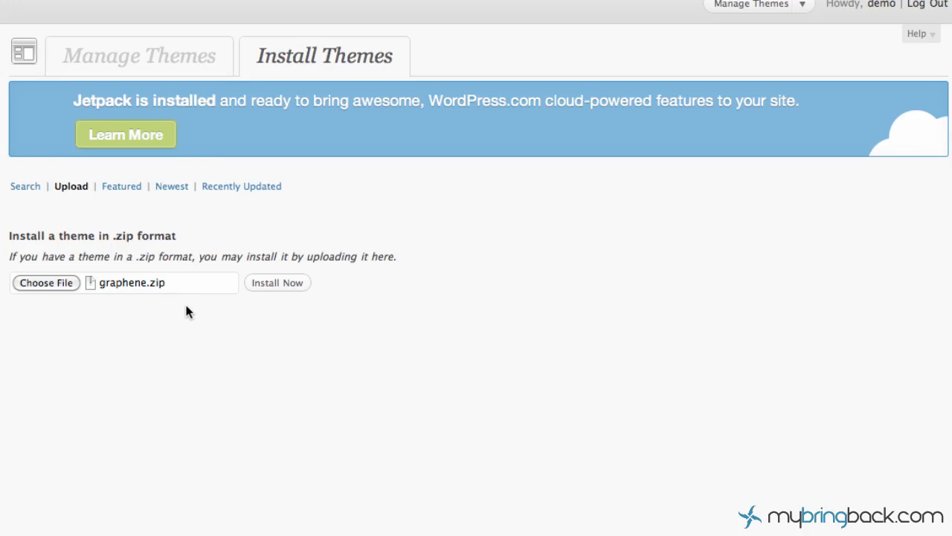
mouse_move(206, 310)
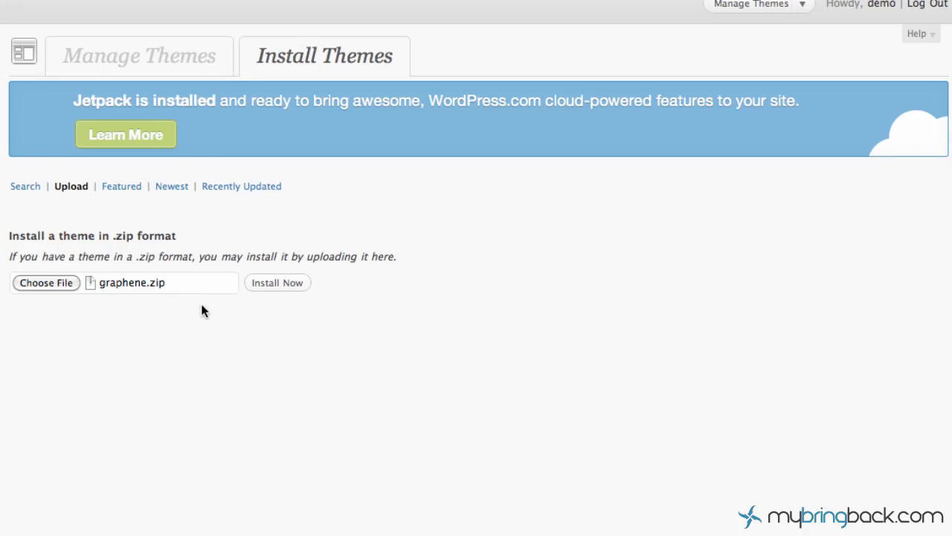
mouse_move(277, 282)
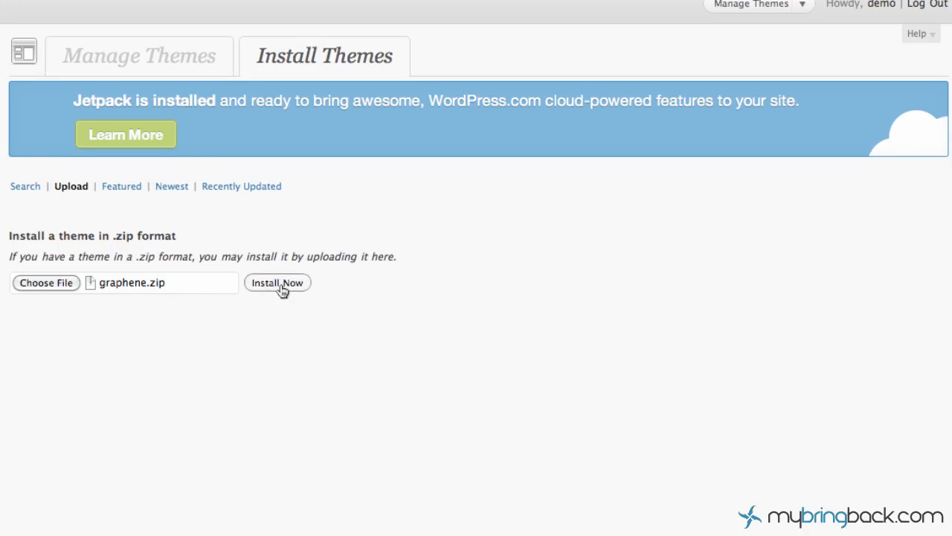
click(276, 283)
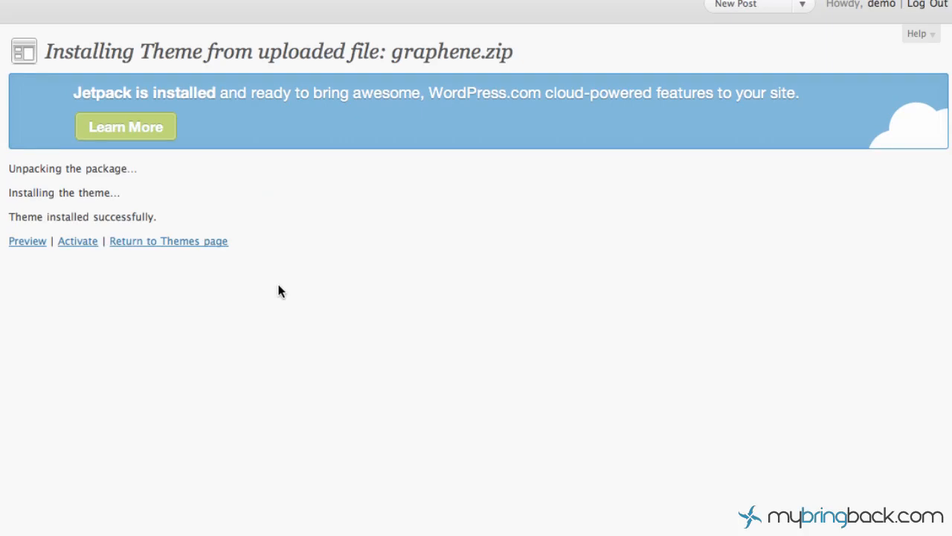
mouse_move(85, 308)
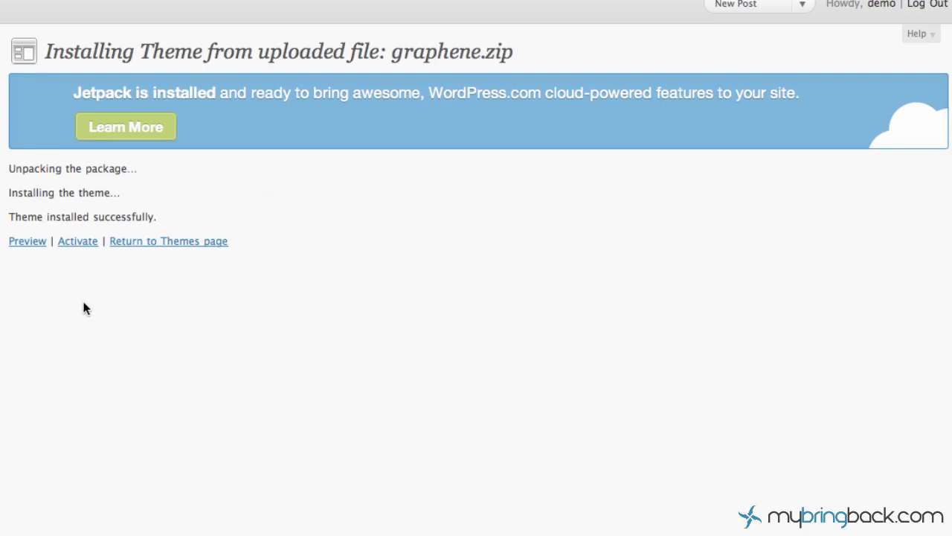
mouse_move(82, 309)
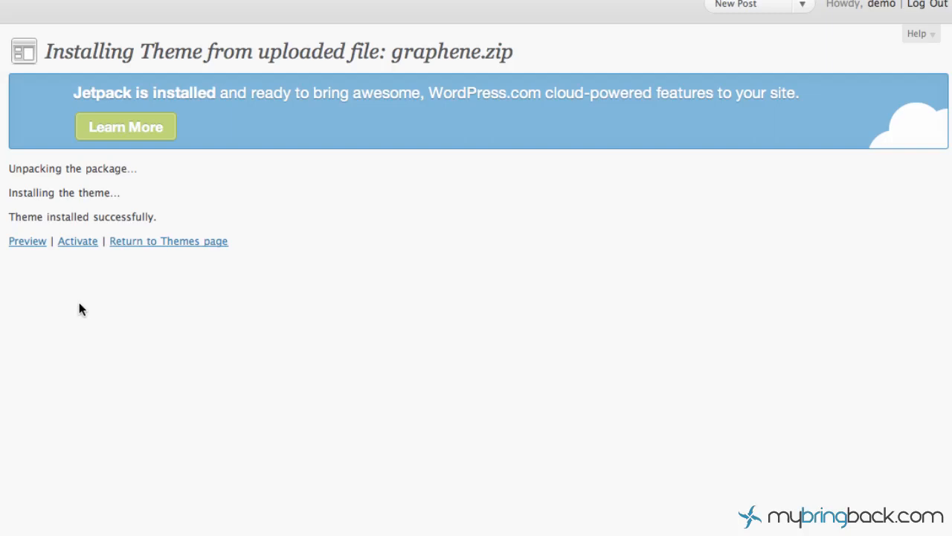
mouse_move(88, 314)
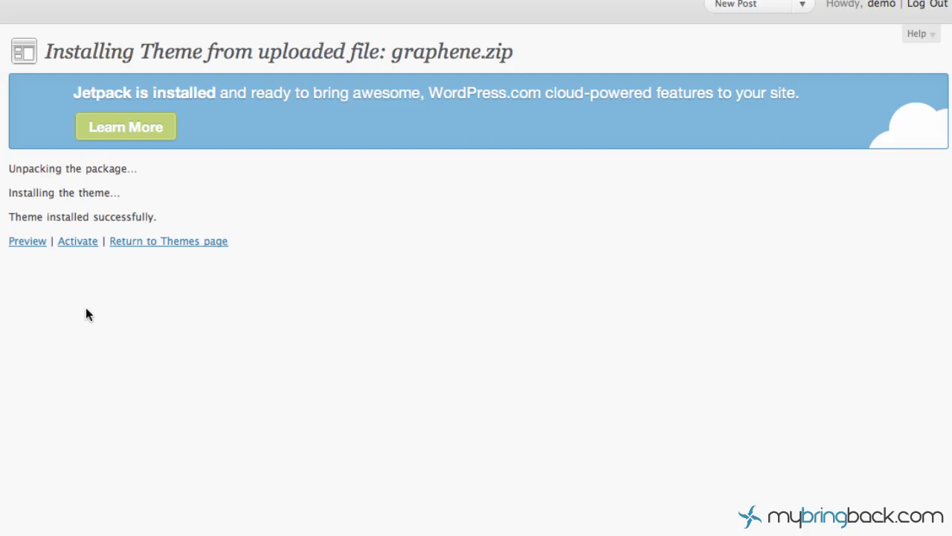
mouse_move(77, 241)
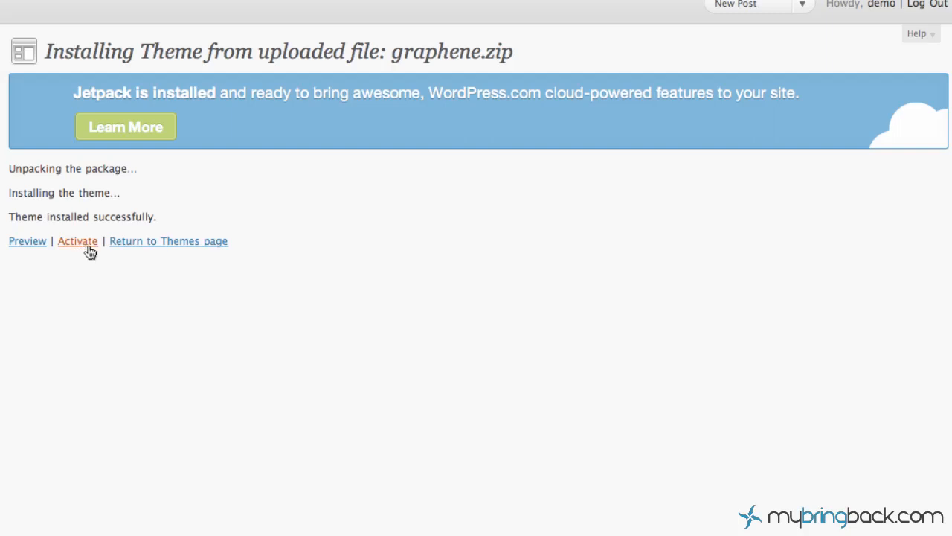
mouse_move(27, 241)
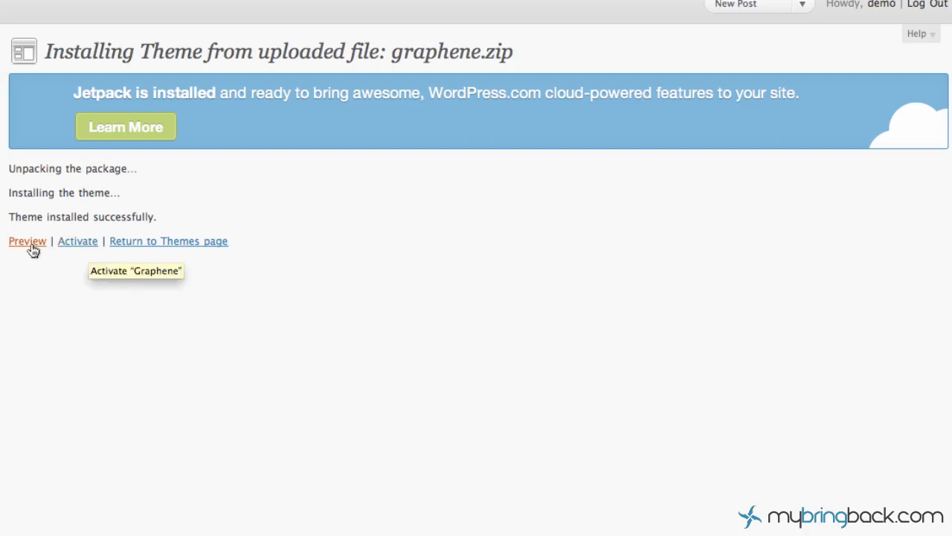
mouse_move(27, 241)
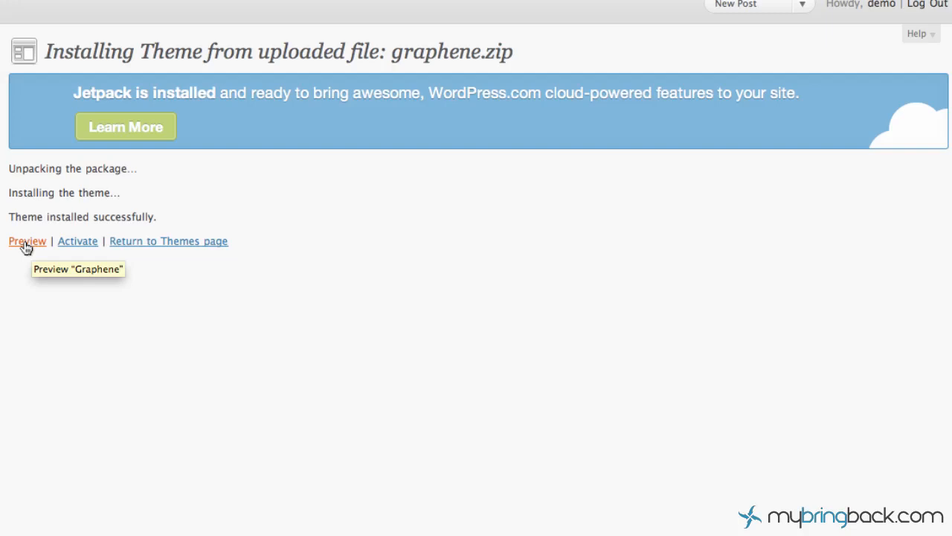
mouse_move(78, 241)
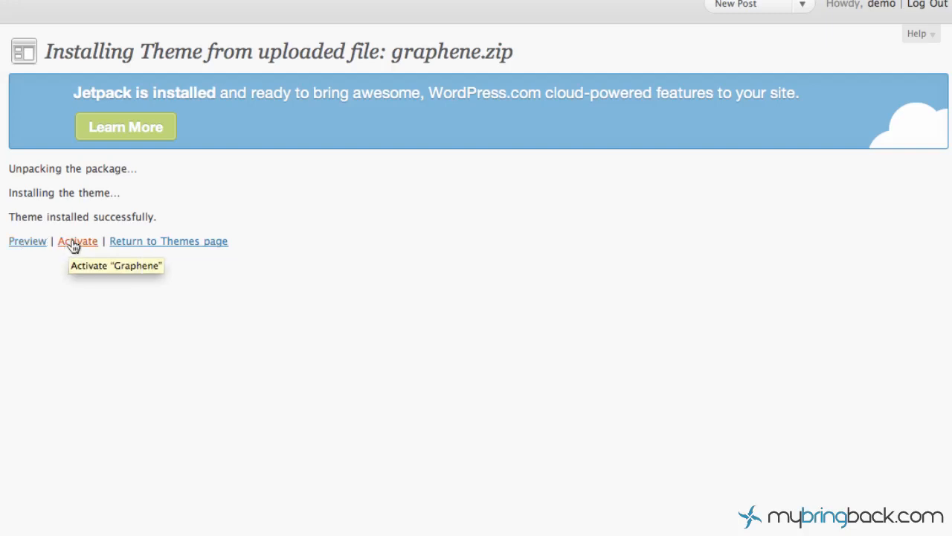
mouse_move(78, 241)
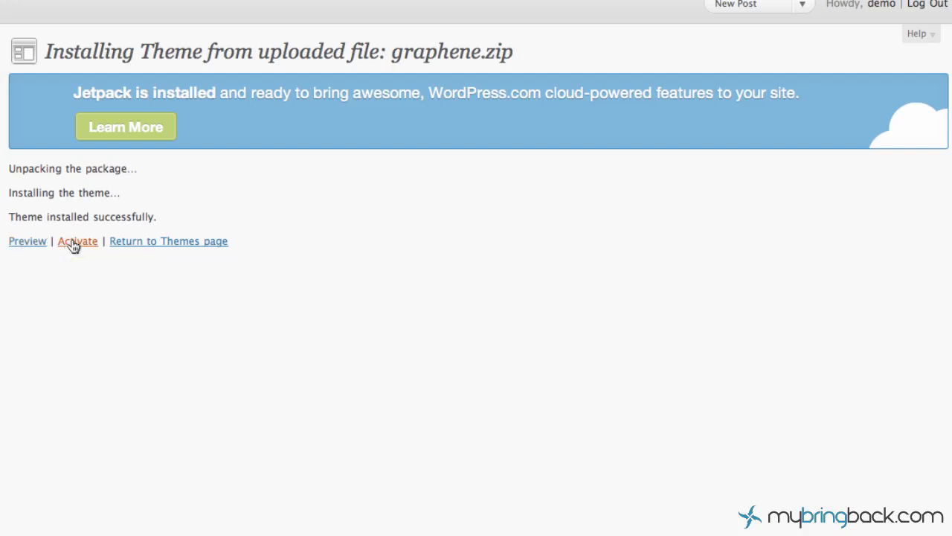
Step: Activate Graphene 1.3 as the blog's current theme
click(77, 241)
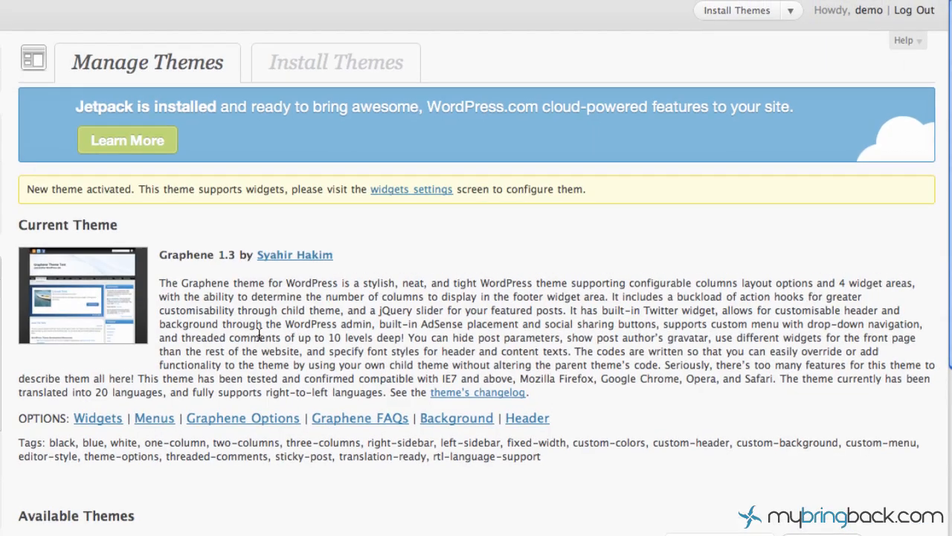
Step: Reload My Blog's front page to see it rendered with the Graphene design
click(283, 59)
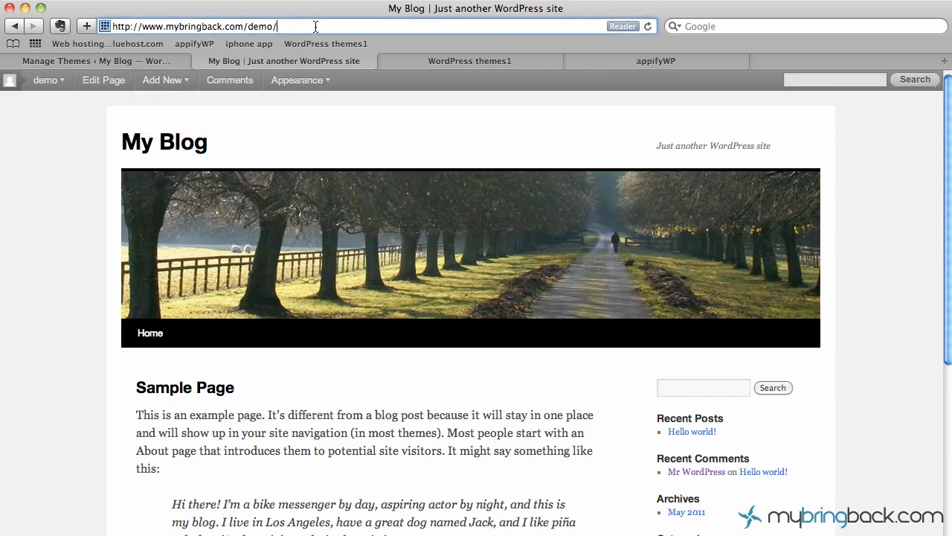
key(Return)
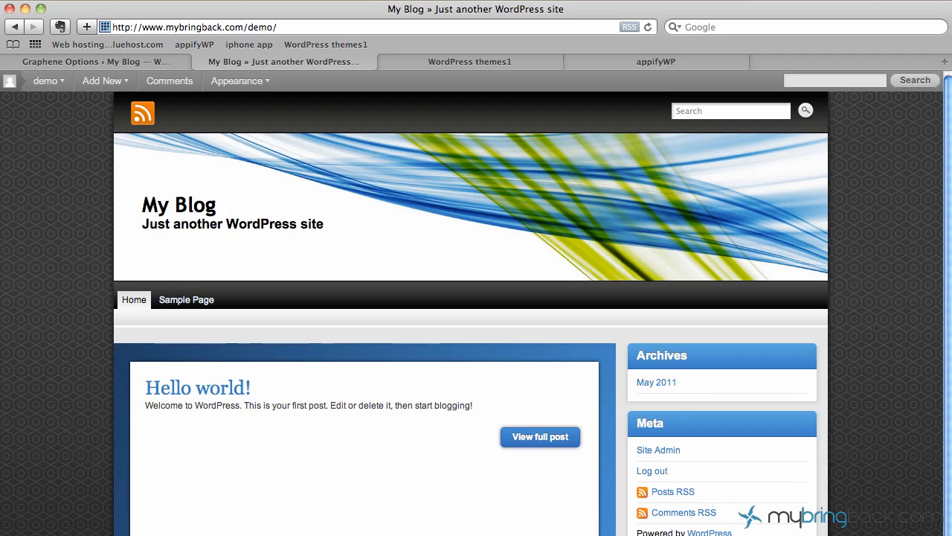
mouse_move(51, 393)
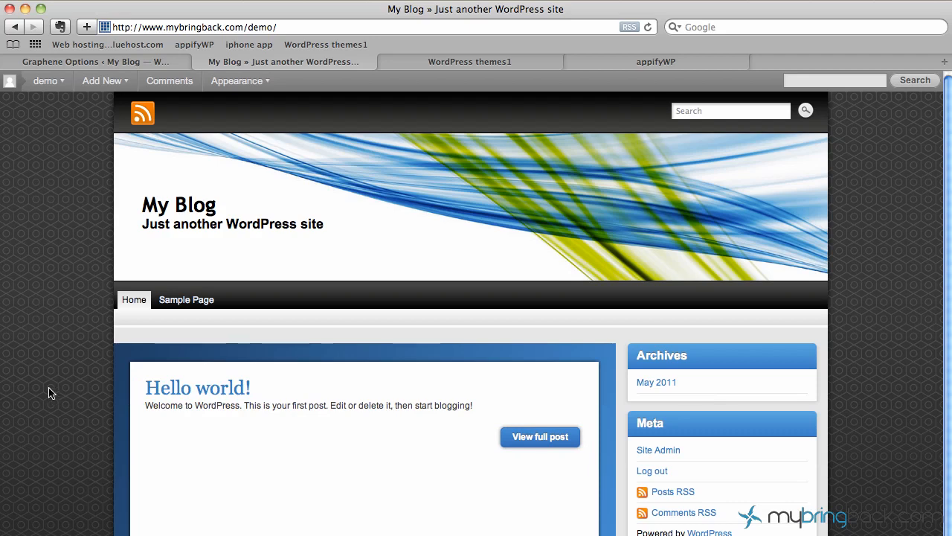
click(45, 80)
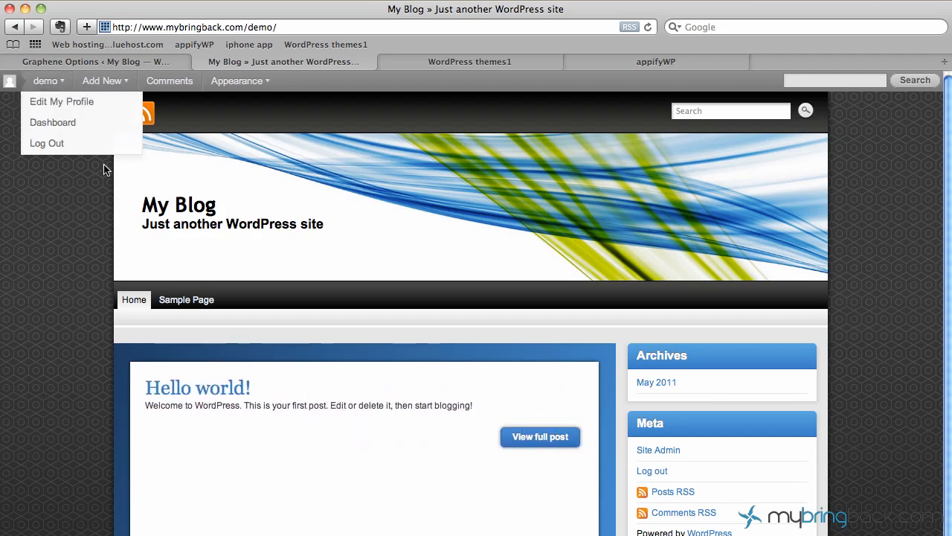
click(39, 226)
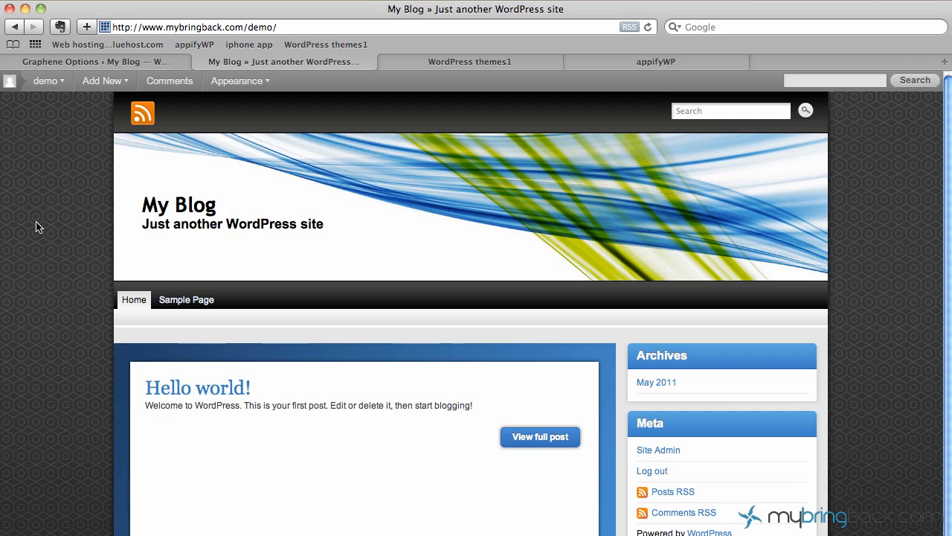
click(102, 80)
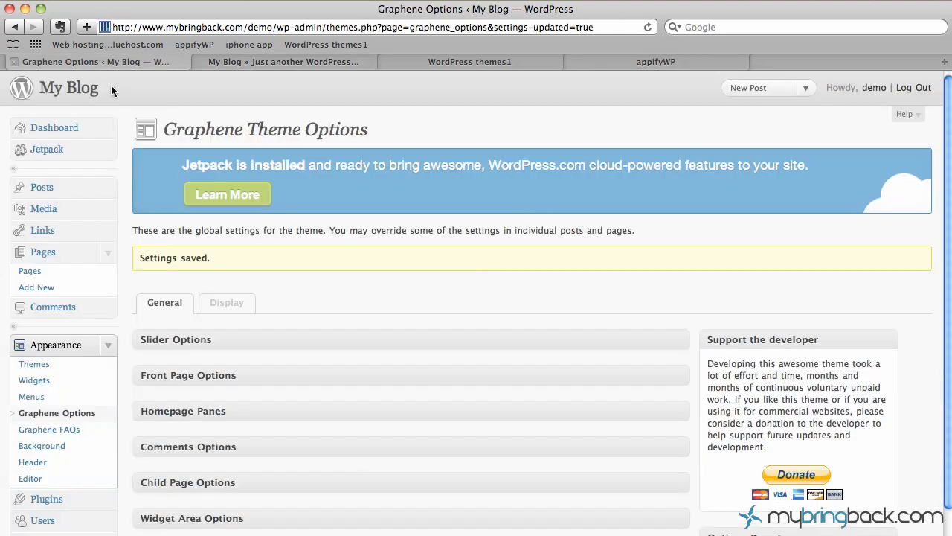
mouse_move(42, 444)
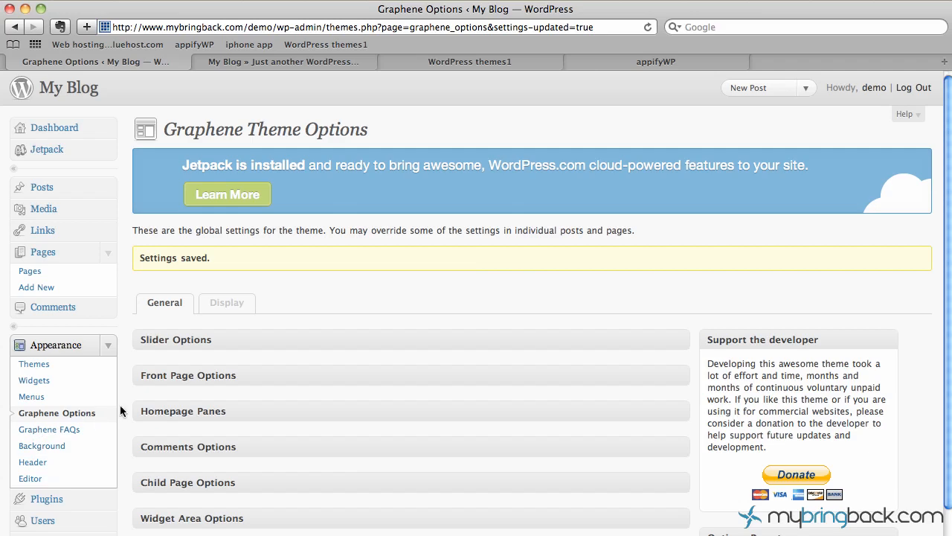
scroll(down, 3)
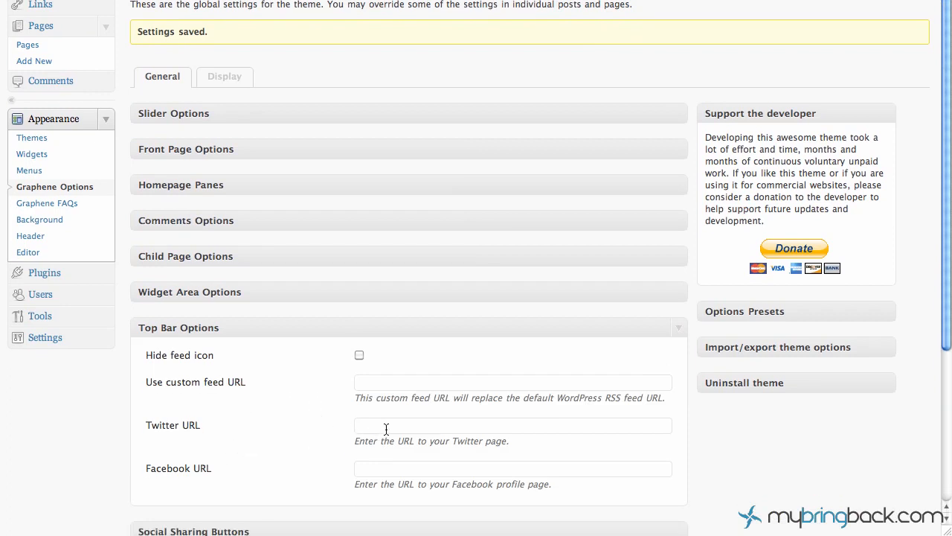
click(511, 426)
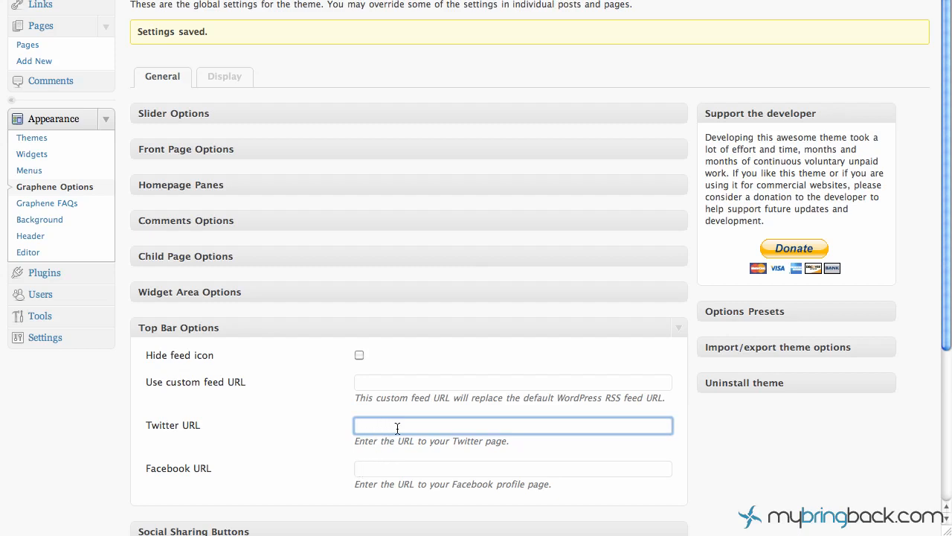
text(http://www.twitter.com/#!/mybringback)
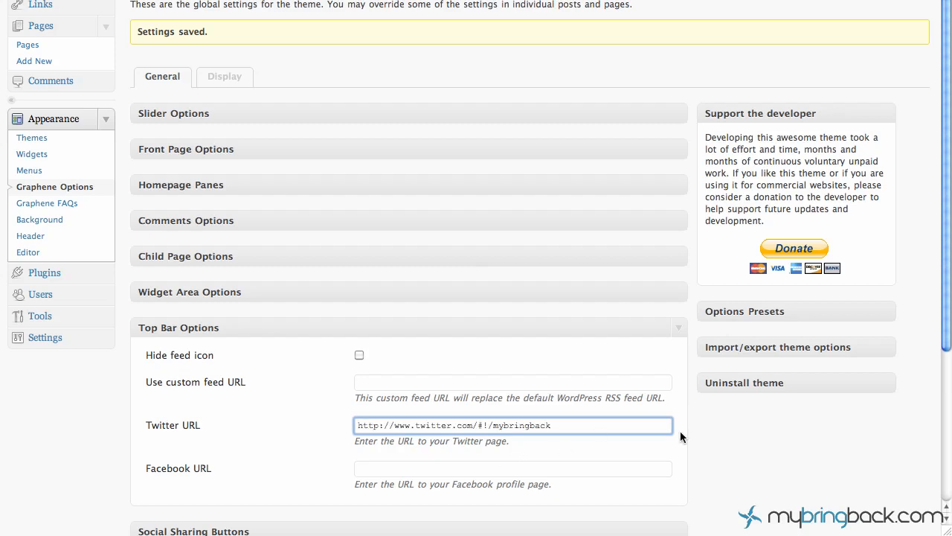
scroll(down, 3)
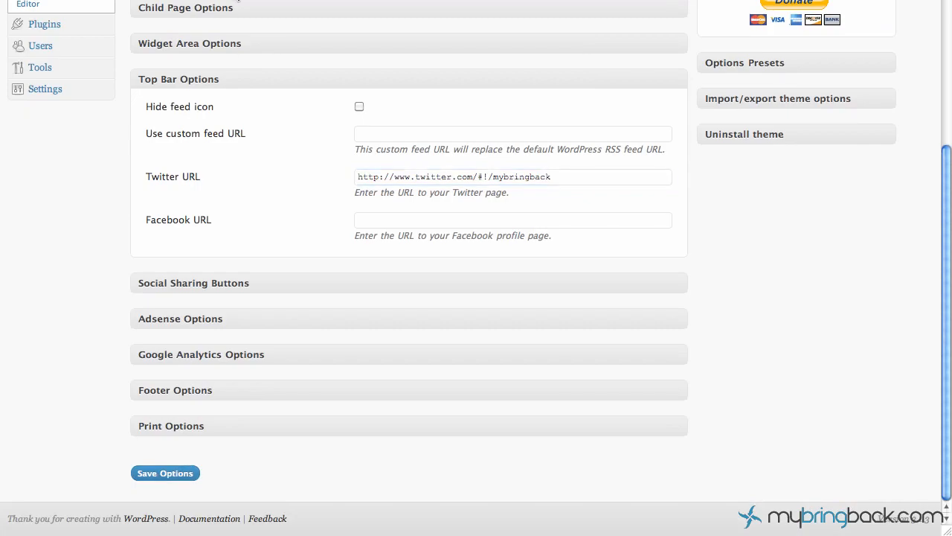
Step: Save the Graphene options so the Twitter icon shows in the top bar
click(163, 473)
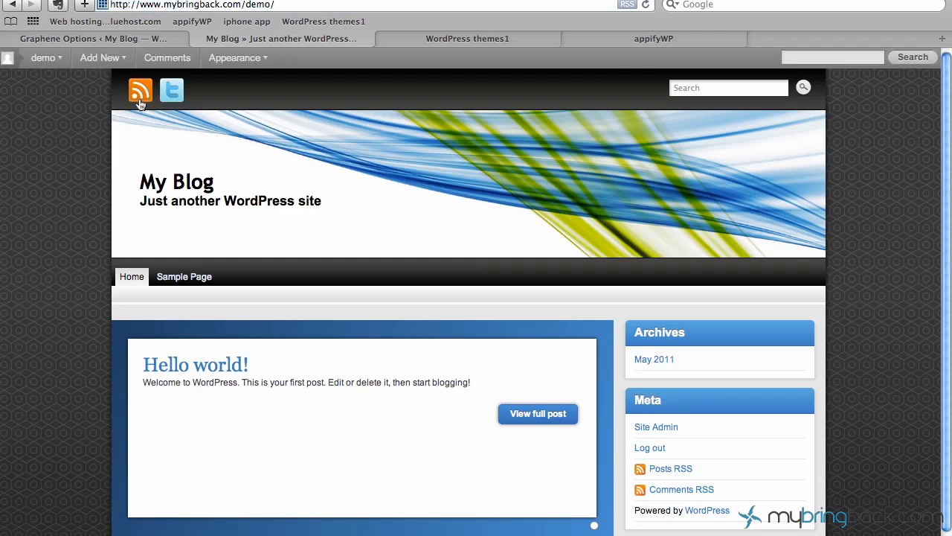
mouse_move(173, 90)
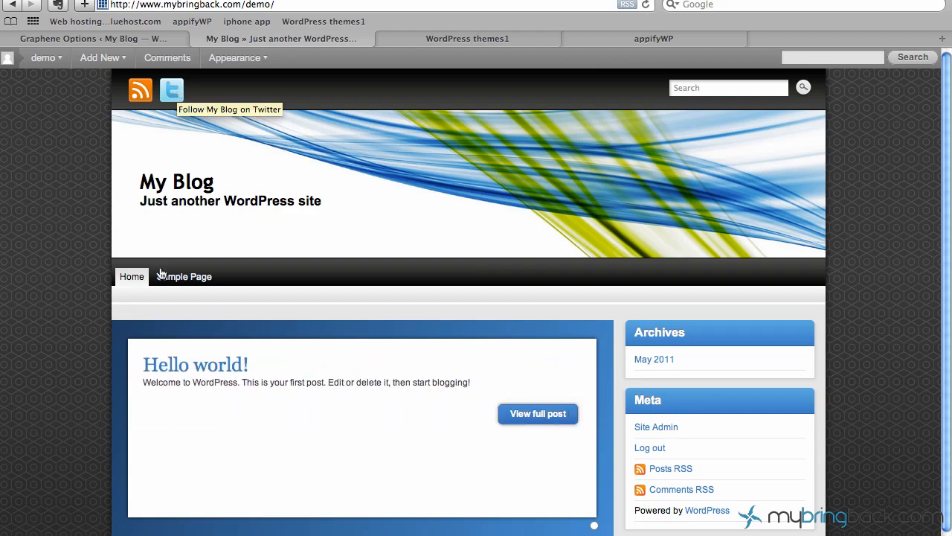
mouse_move(196, 314)
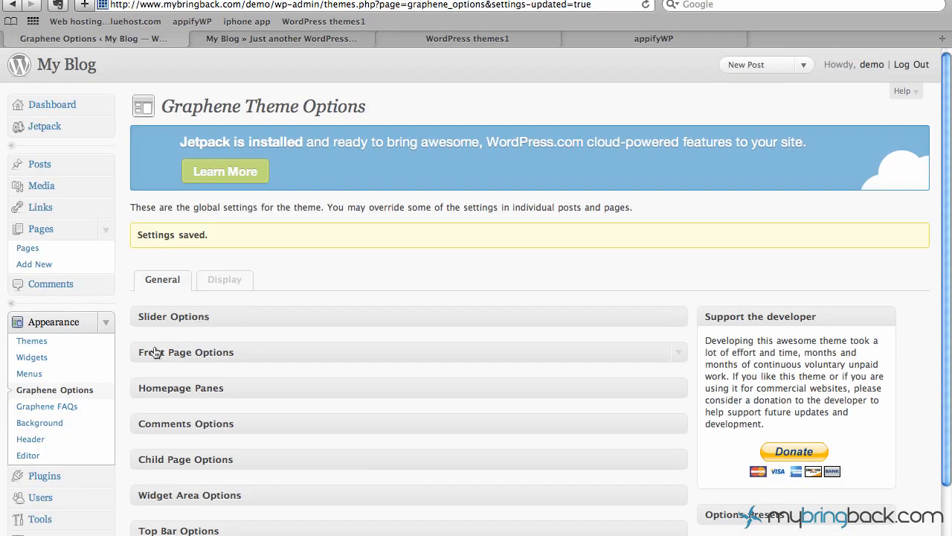
mouse_move(119, 402)
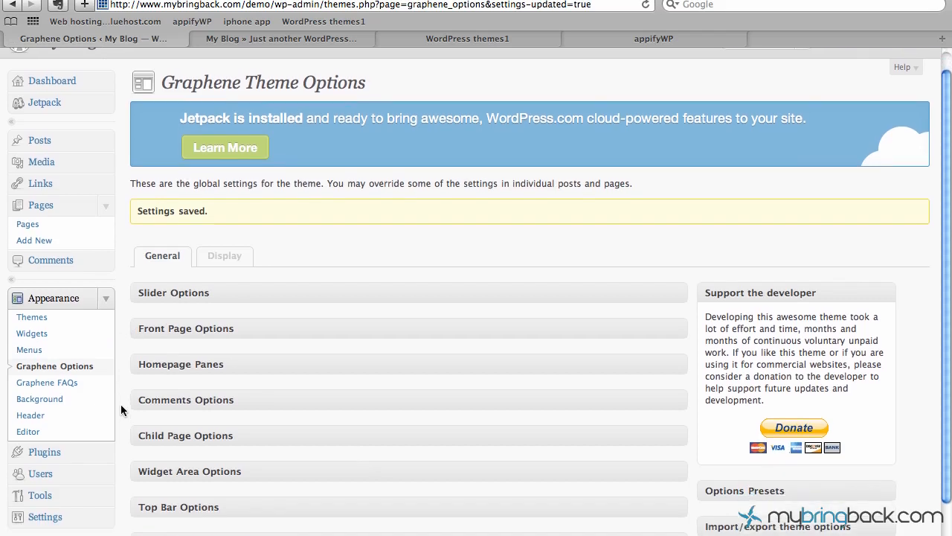
scroll(down, 3)
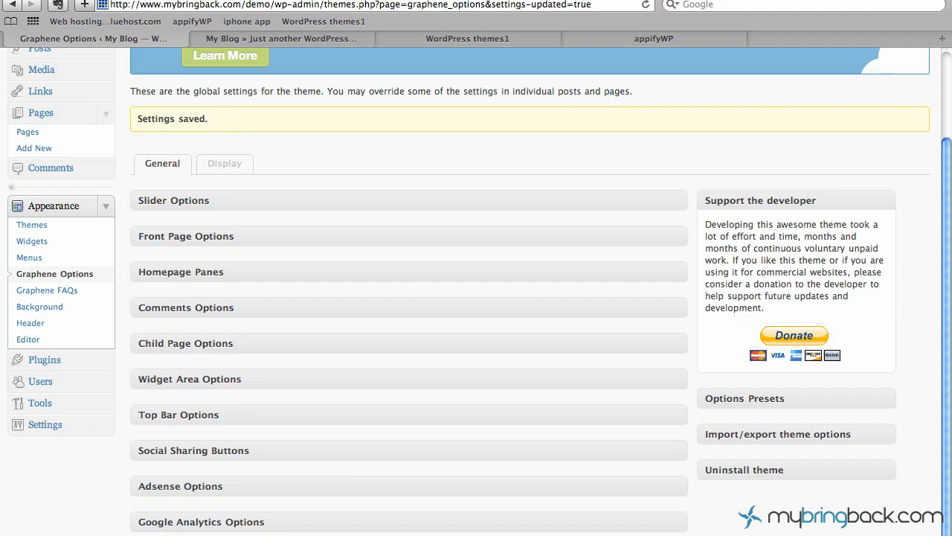
mouse_move(122, 378)
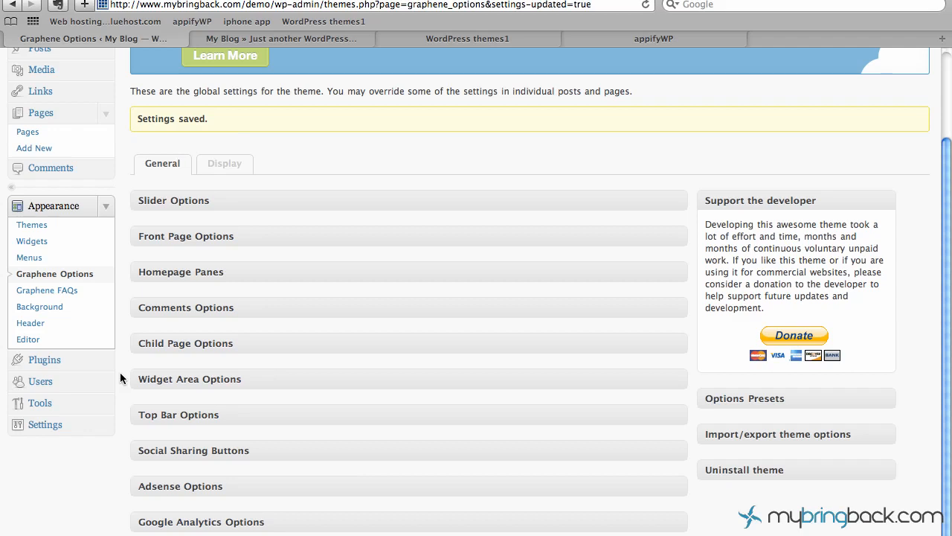
mouse_move(316, 50)
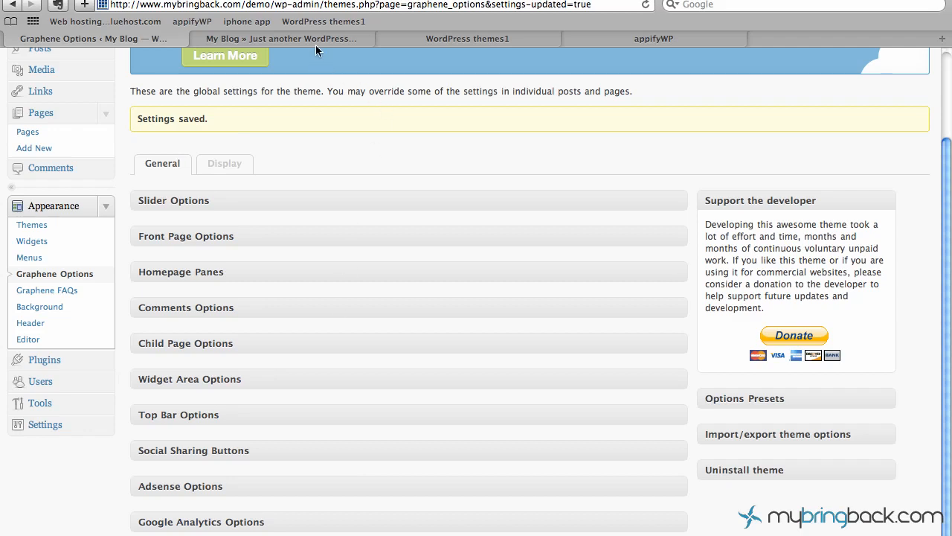
mouse_move(315, 50)
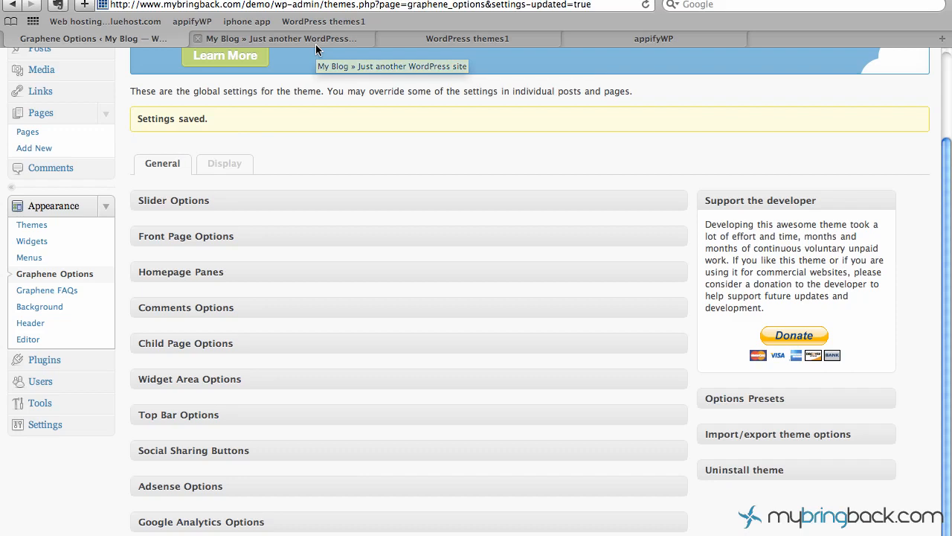
mouse_move(315, 49)
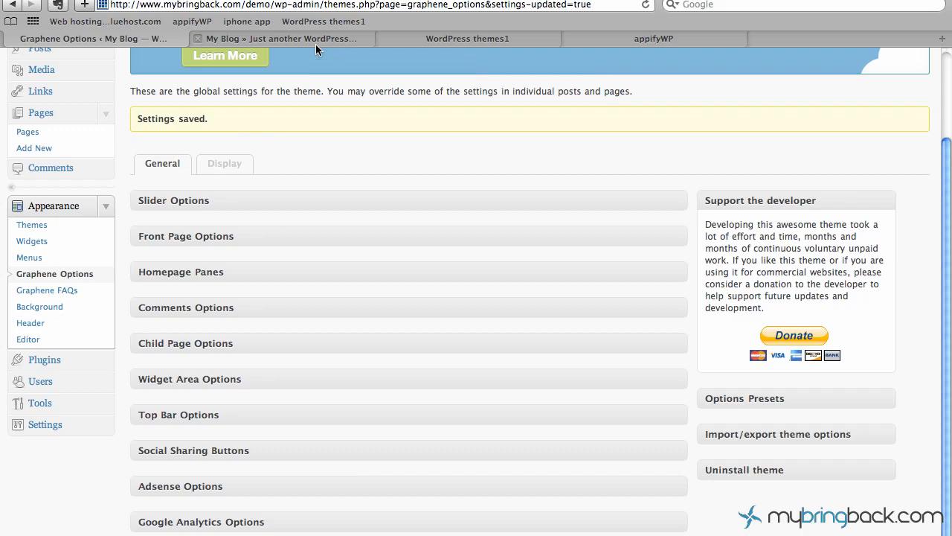